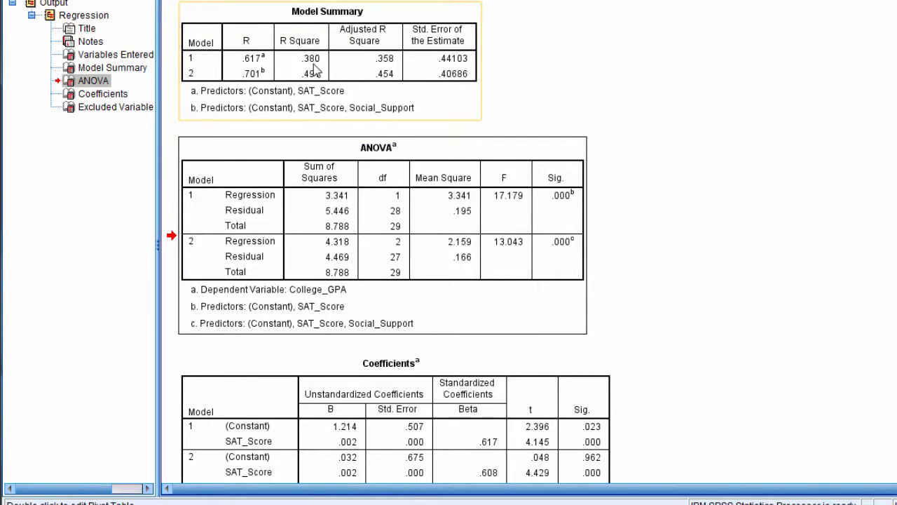
# - Highlight the Model 1 R² value and results sentence in the Word document
pyautogui.click(113, 67)
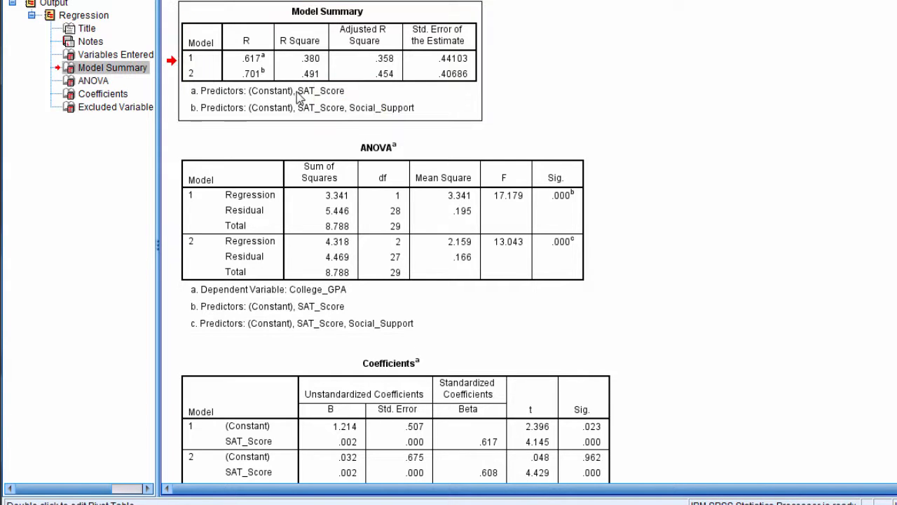
pyautogui.moveTo(588, 211)
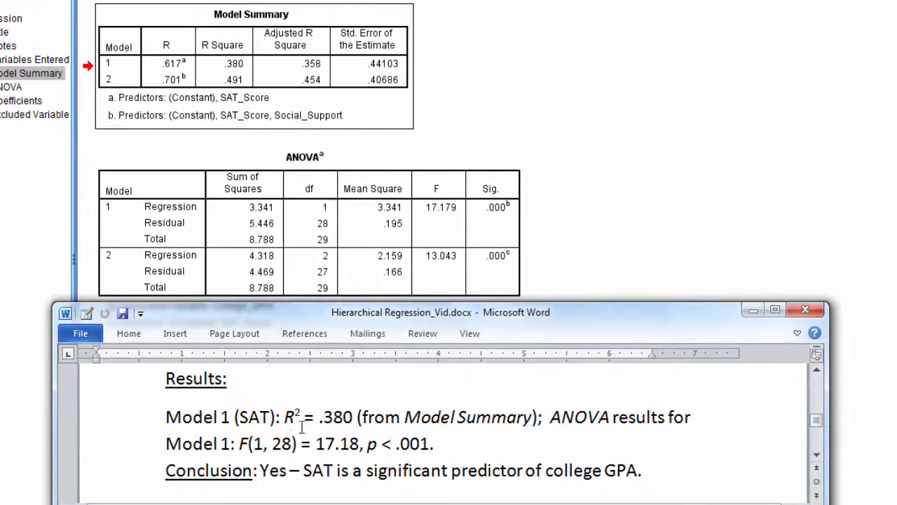
pyautogui.moveTo(285, 417); pyautogui.dragTo(354, 417)
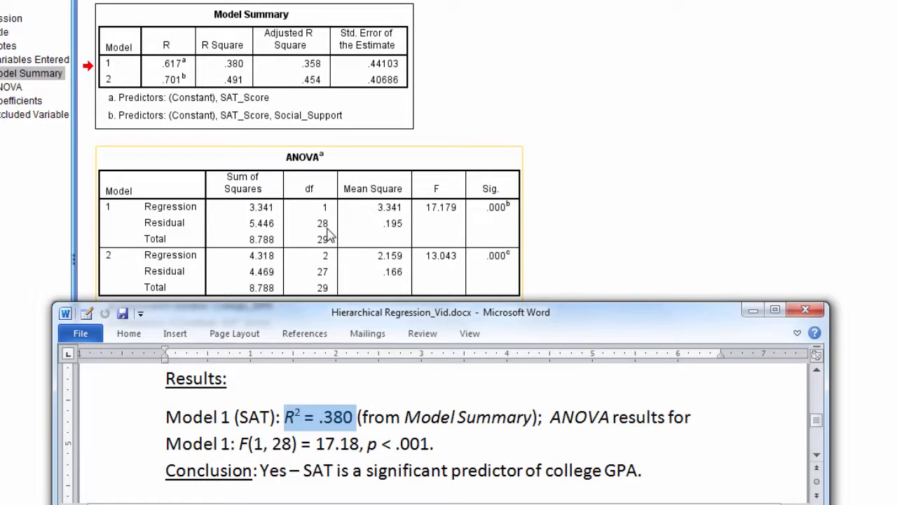
pyautogui.moveTo(436, 214)
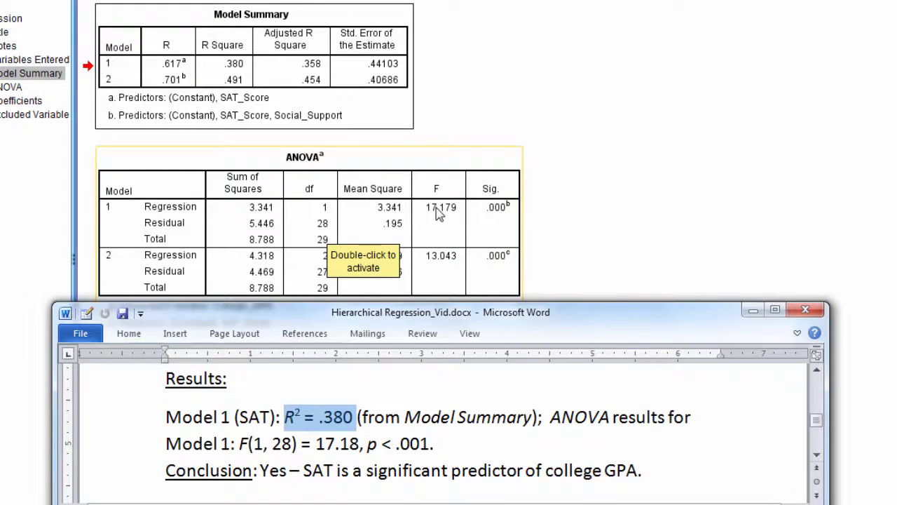
pyautogui.moveTo(486, 213)
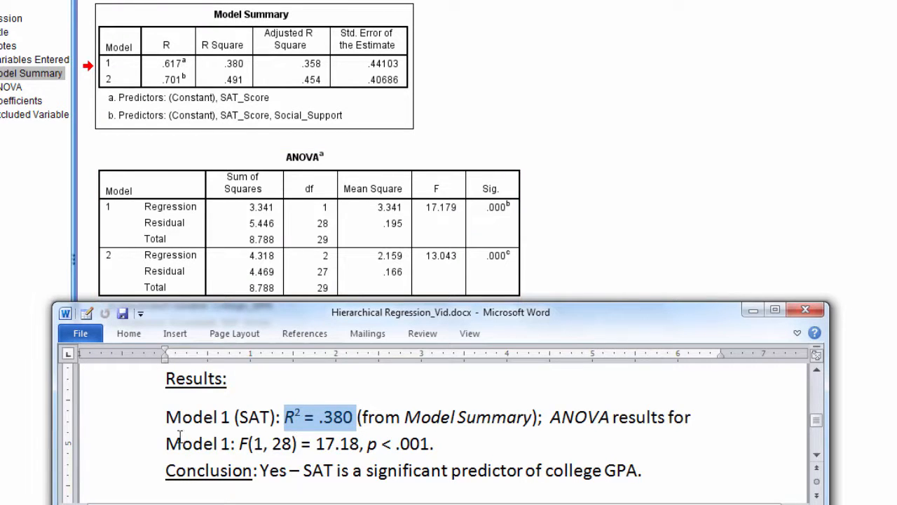
pyautogui.moveTo(165, 416); pyautogui.dragTo(433, 443)
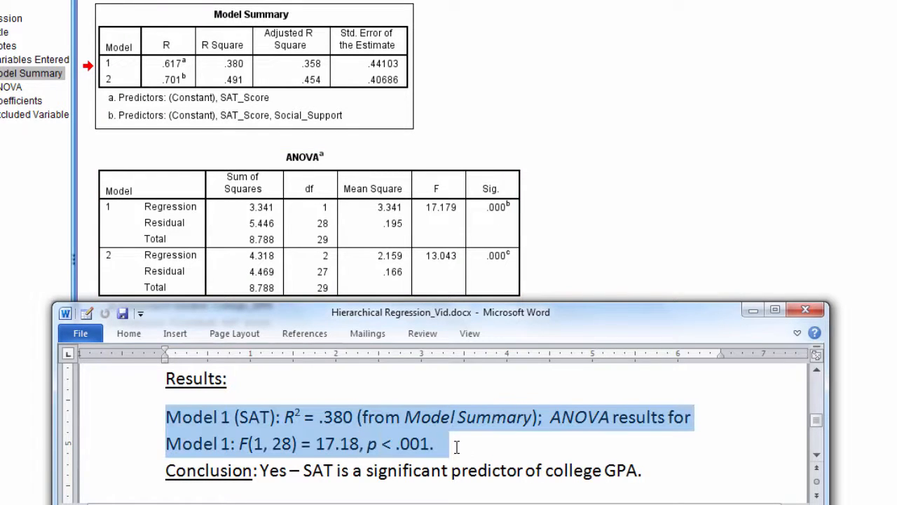
pyautogui.moveTo(294, 466)
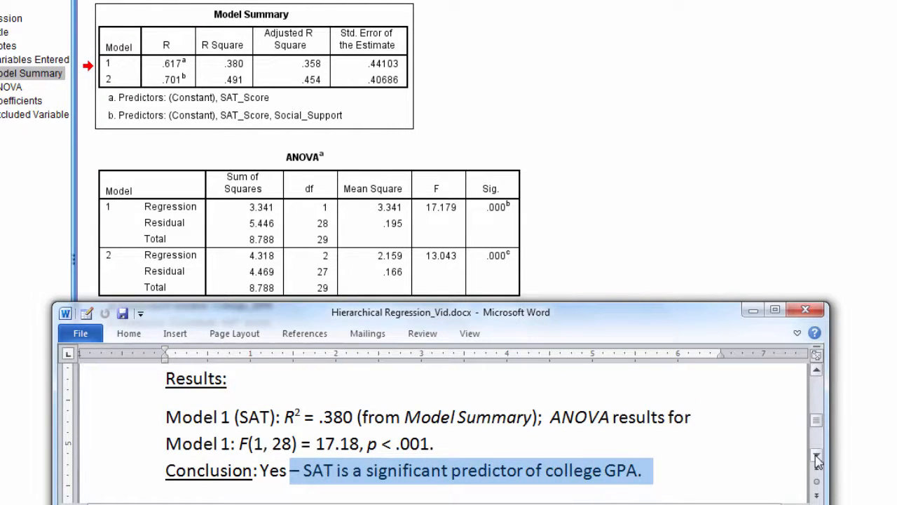
pyautogui.scroll(-3)
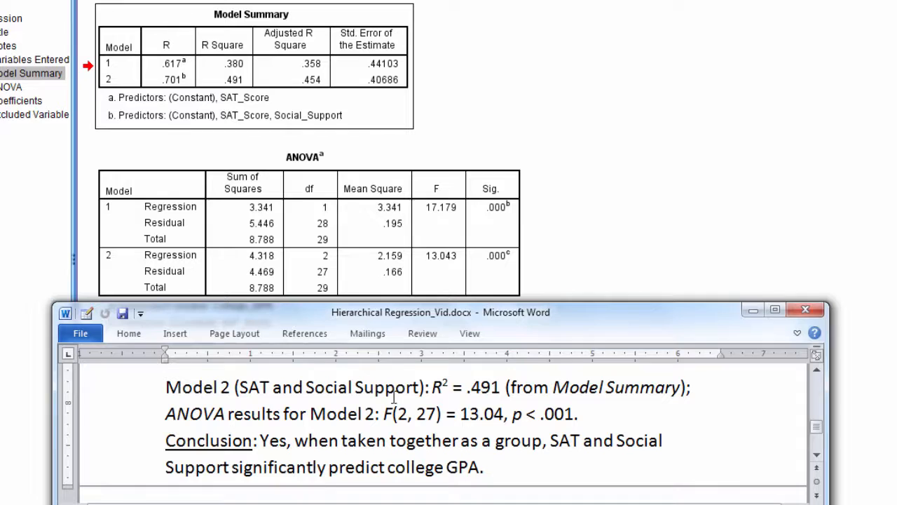
# - Highlight the Model 2 result F(2, 27) = 13.04 and its conclusion text
pyautogui.moveTo(432, 387); pyautogui.dragTo(503, 387)
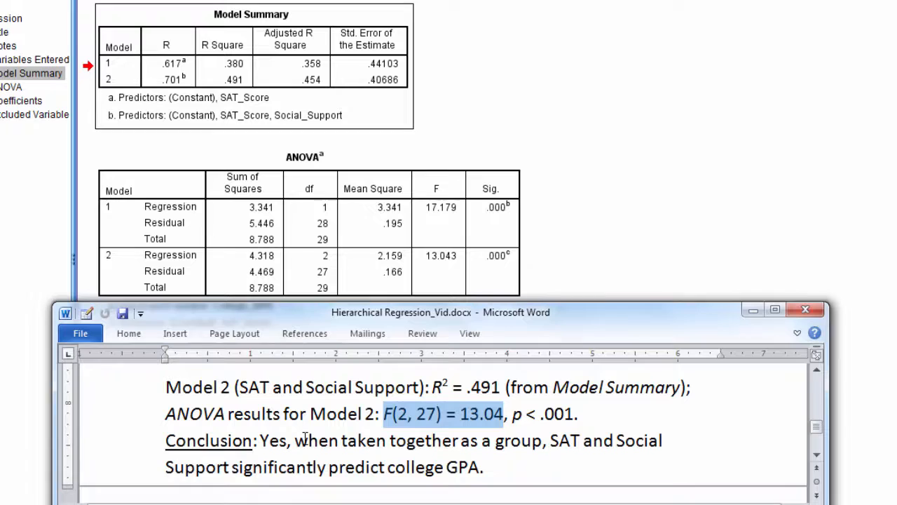
pyautogui.moveTo(294, 440); pyautogui.dragTo(493, 467)
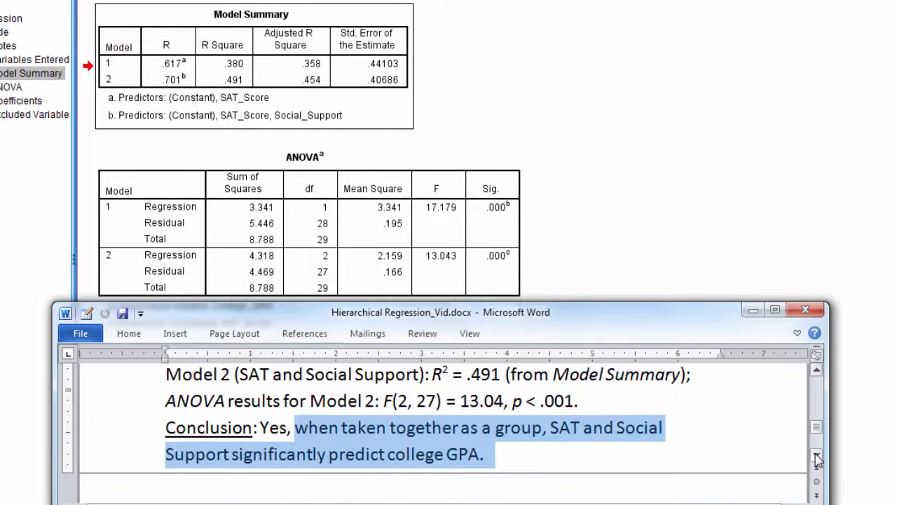
pyautogui.scroll(-3)
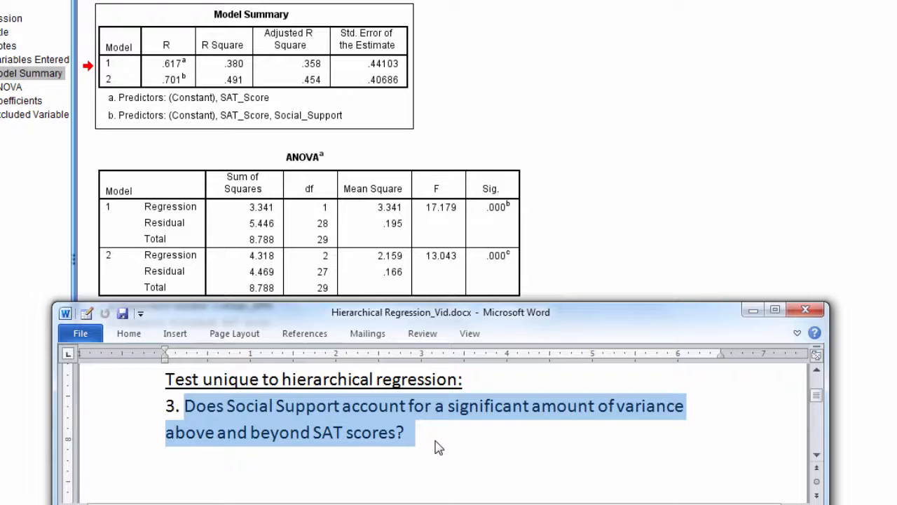
pyautogui.moveTo(403, 443)
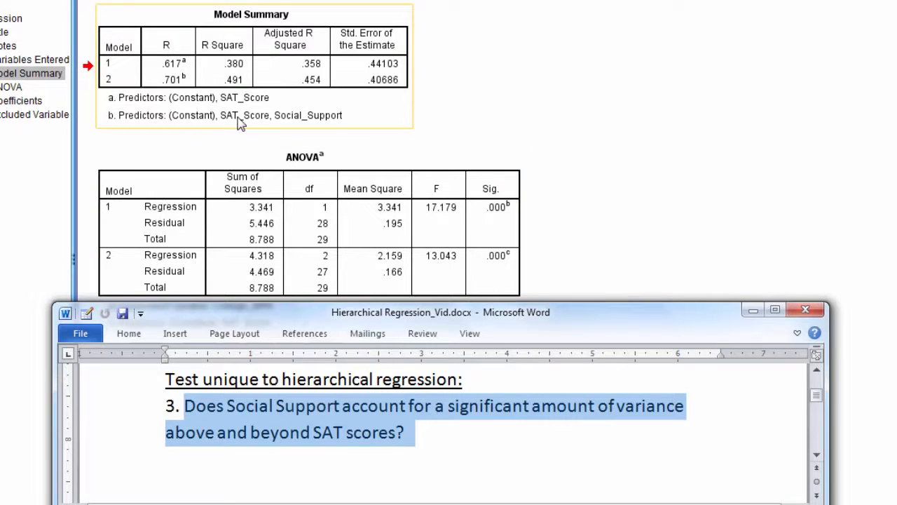
pyautogui.moveTo(216, 105)
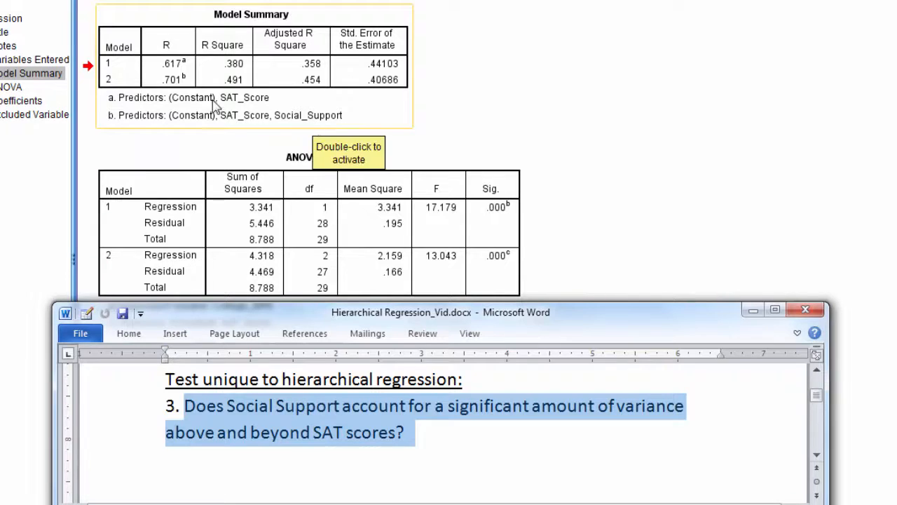
pyautogui.moveTo(240, 89)
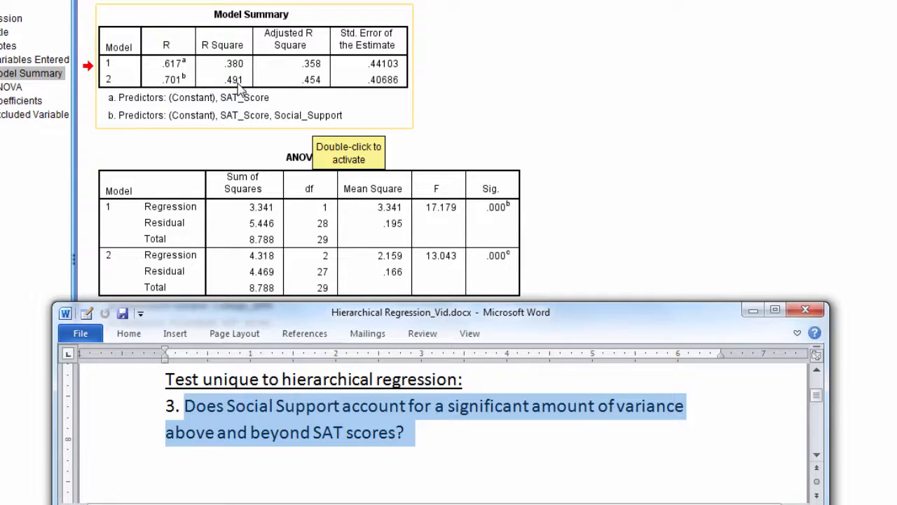
pyautogui.moveTo(222, 114)
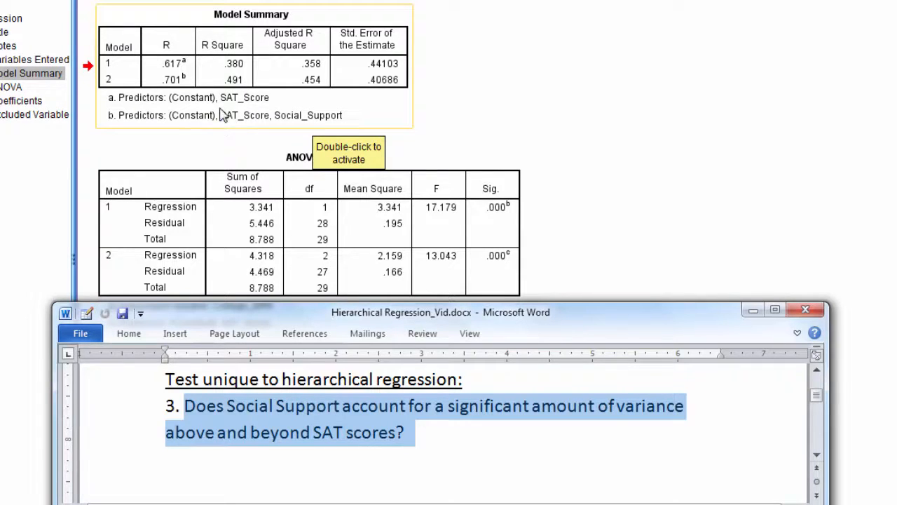
pyautogui.moveTo(283, 85)
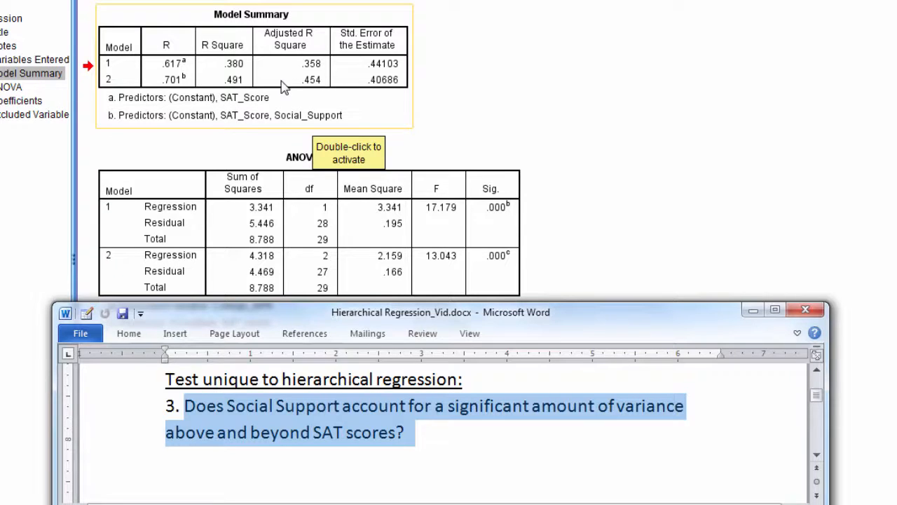
pyautogui.moveTo(246, 70)
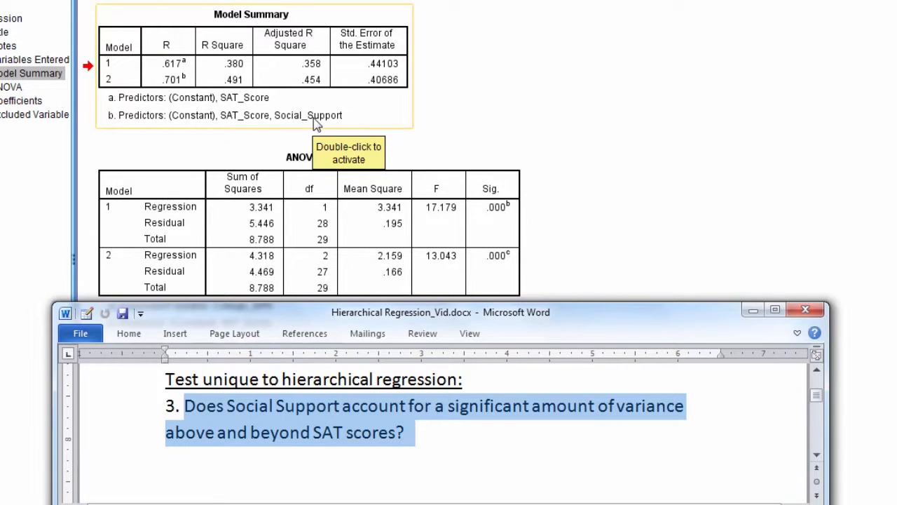
pyautogui.moveTo(235, 70)
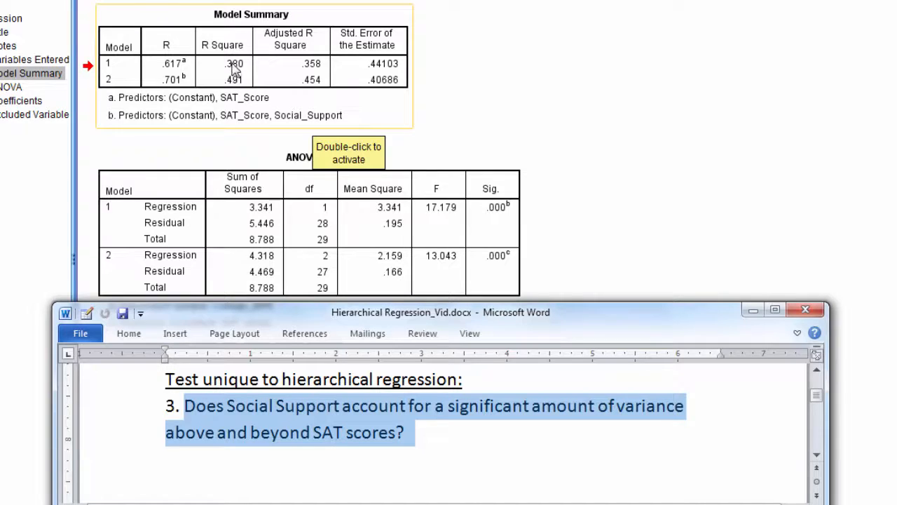
# - Place the insertion point after question 3 on Social Support's added variance
pyautogui.click(423, 438)
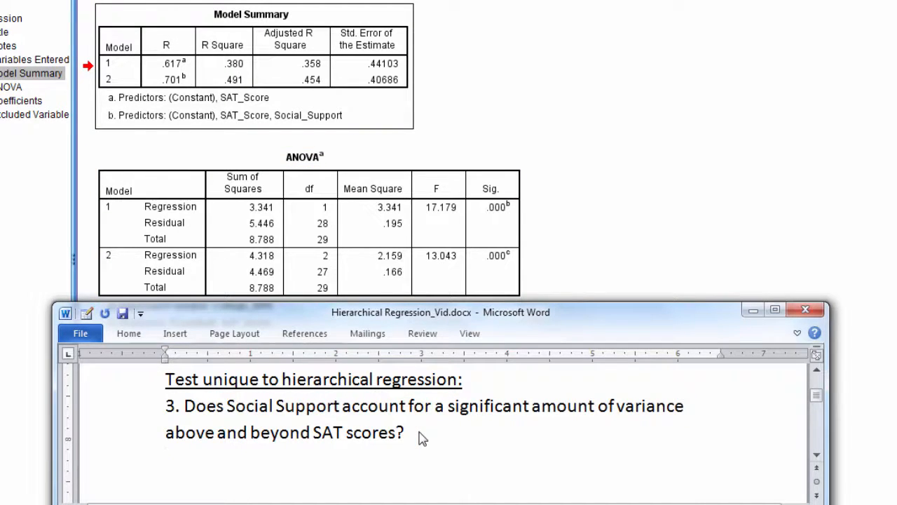
# - Type the R² change calculation .491 - .380 = .111 below question 3
pyautogui.write('.491 -')
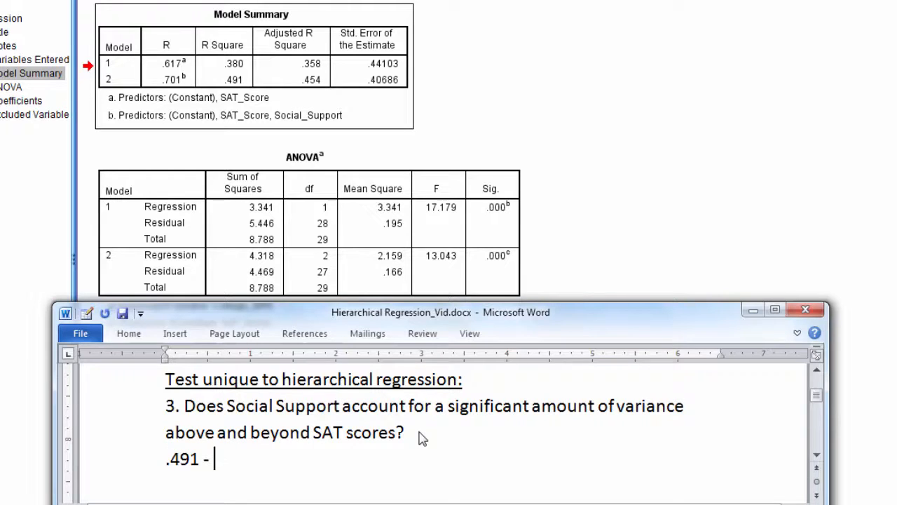
pyautogui.write('.380')
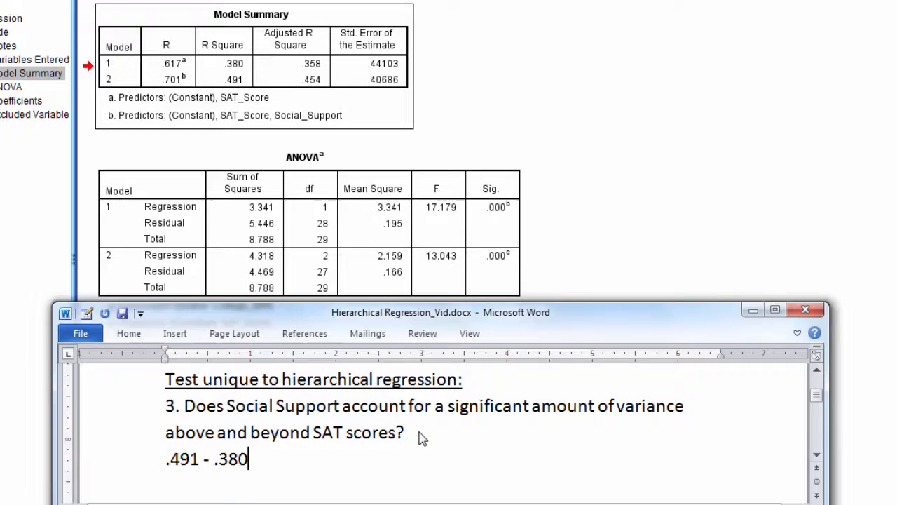
pyautogui.write('=')
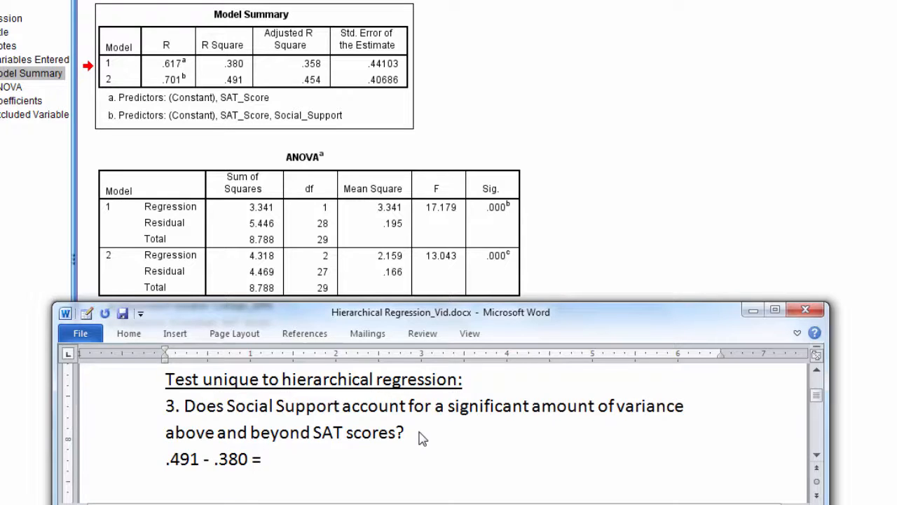
pyautogui.write('.111')
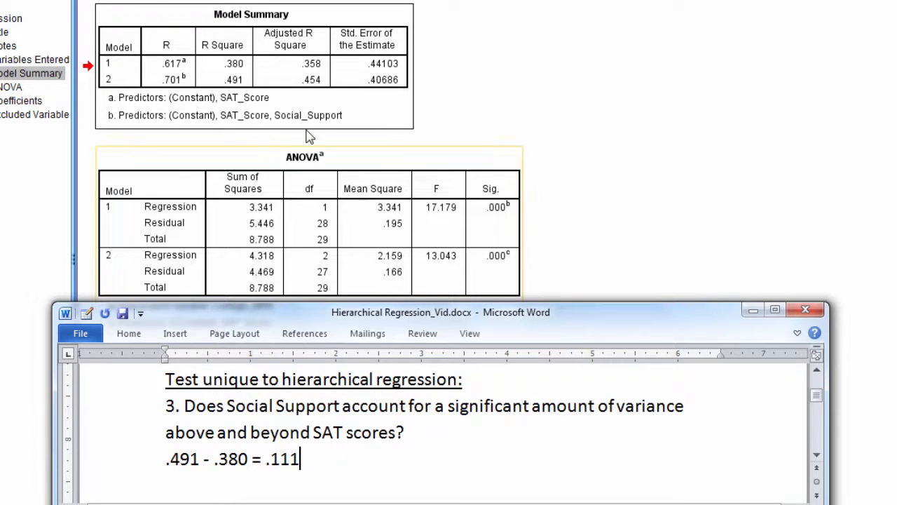
pyautogui.moveTo(316, 123)
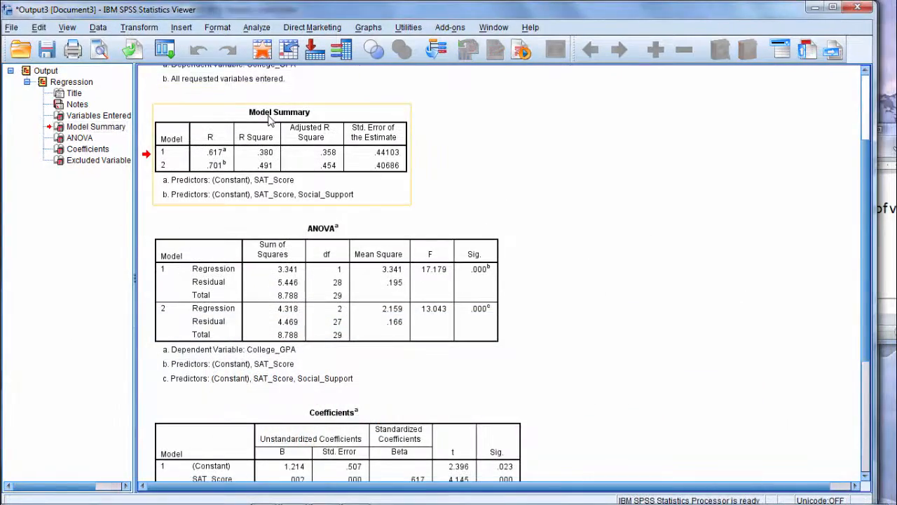
pyautogui.moveTo(294, 158)
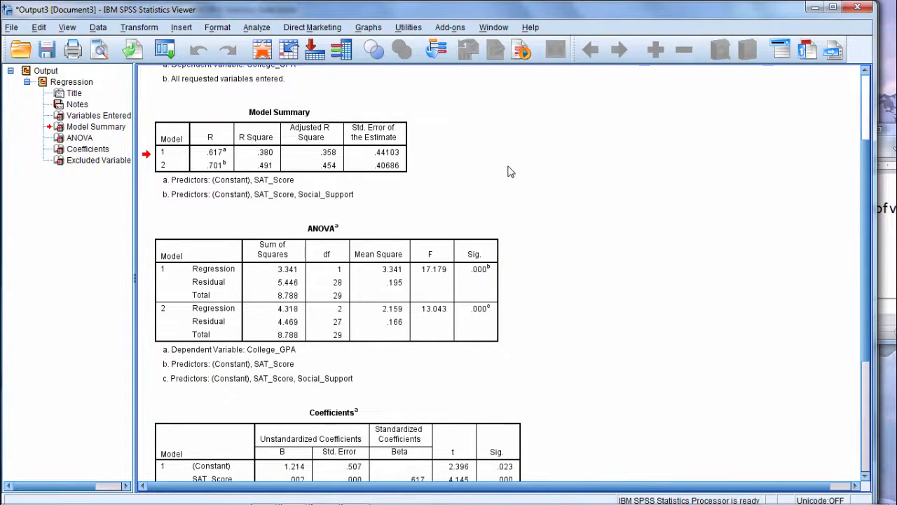
pyautogui.moveTo(541, 164)
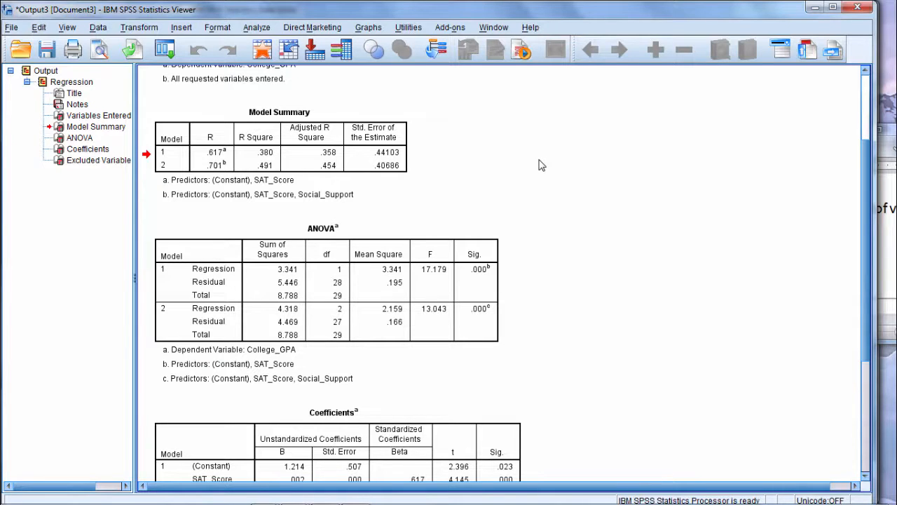
pyautogui.moveTo(399, 91)
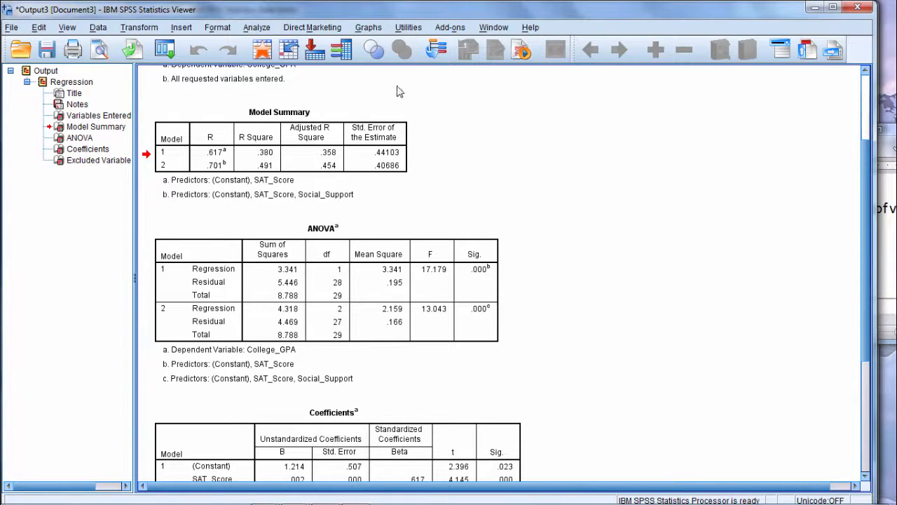
# - Bring the SPSS Viewer with the College_GPA regression output to the front
pyautogui.click(257, 27)
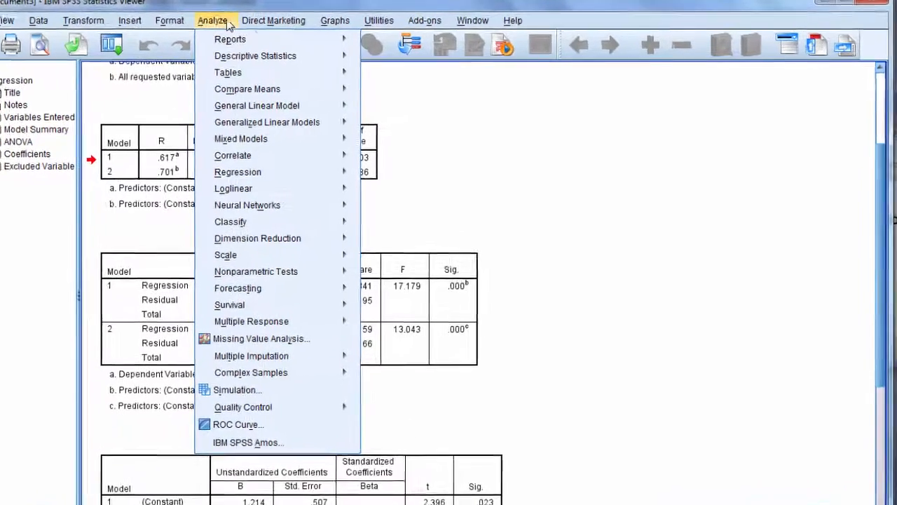
pyautogui.moveTo(178, 180)
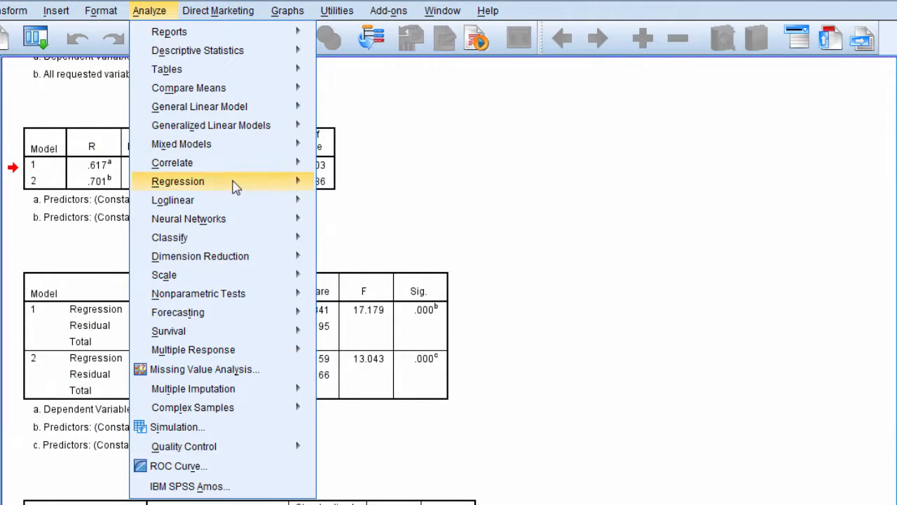
# - Reopen the Linear Regression dialog with College_GPA dependent and Social_Support in block 2
pyautogui.click(178, 181)
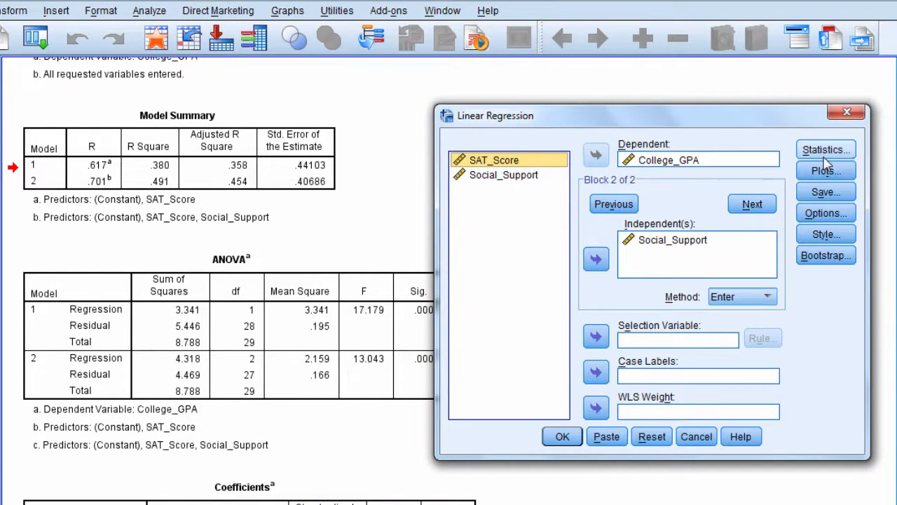
# - Turn on R squared change in the regression Statistics options and confirm
pyautogui.click(825, 149)
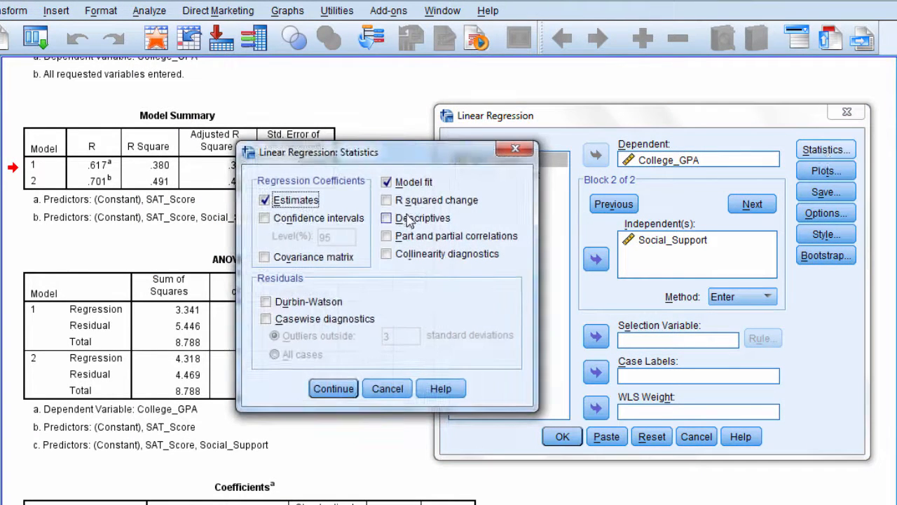
pyautogui.click(386, 200)
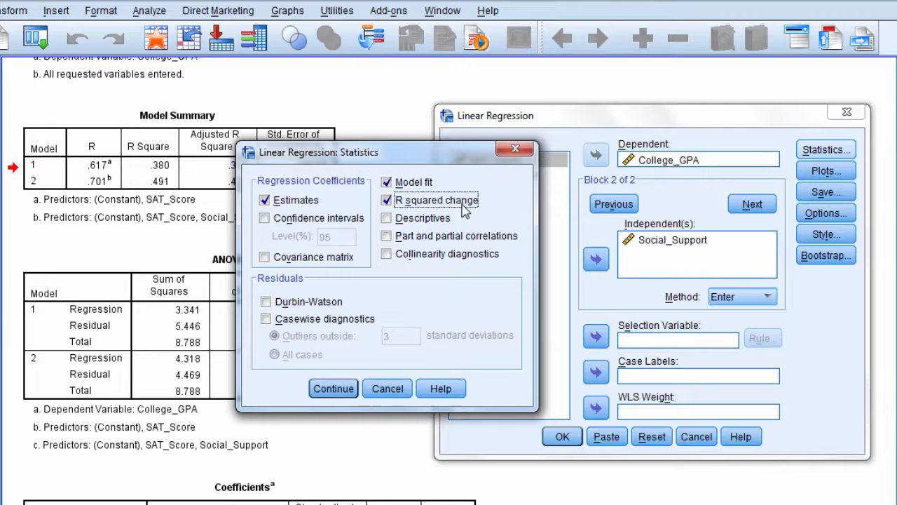
pyautogui.moveTo(443, 201)
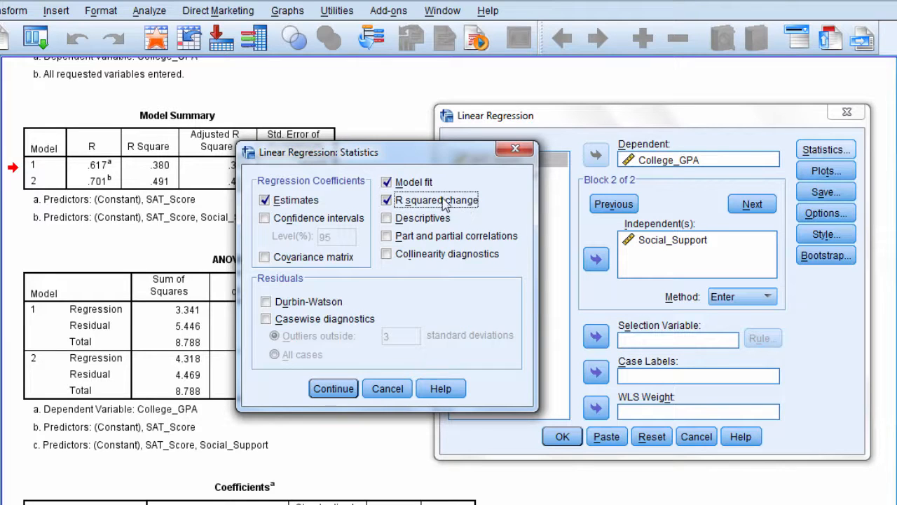
pyautogui.click(333, 388)
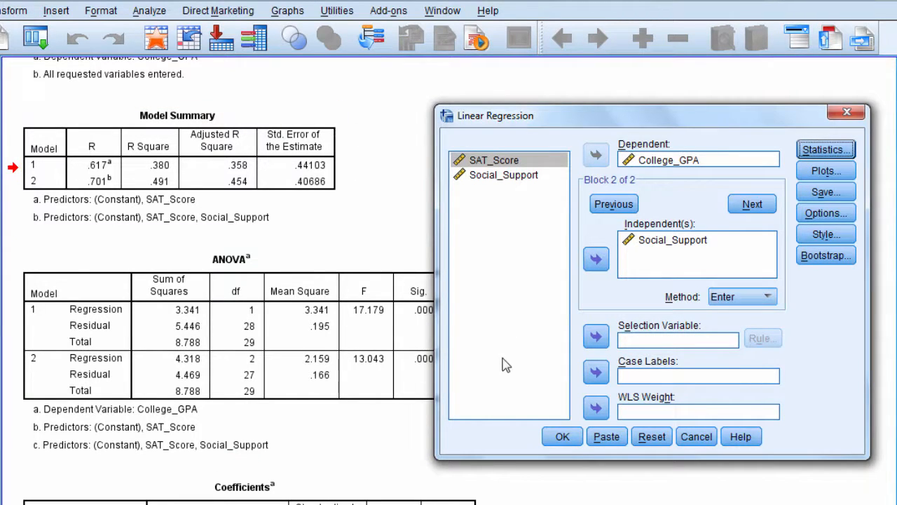
# - Rerun the regression to get Change Statistics: R² change .111, Sig. F Change .022
pyautogui.click(562, 436)
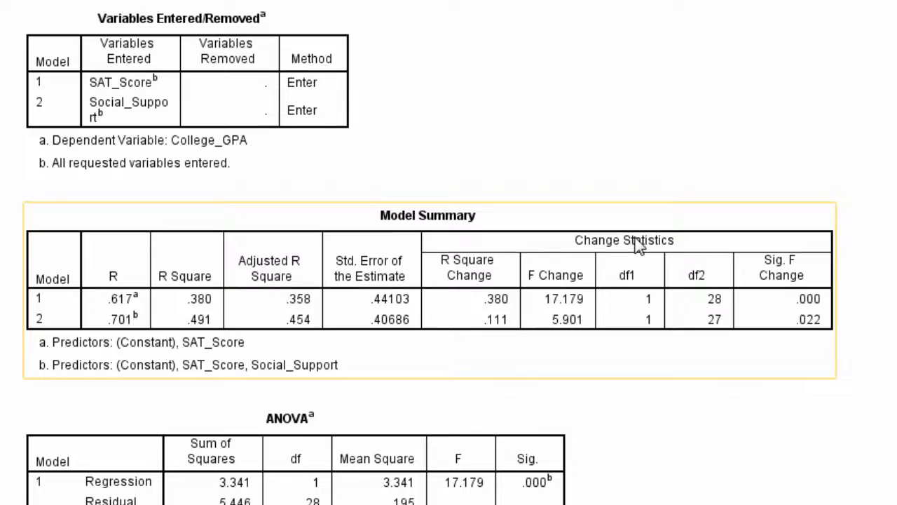
pyautogui.moveTo(452, 317)
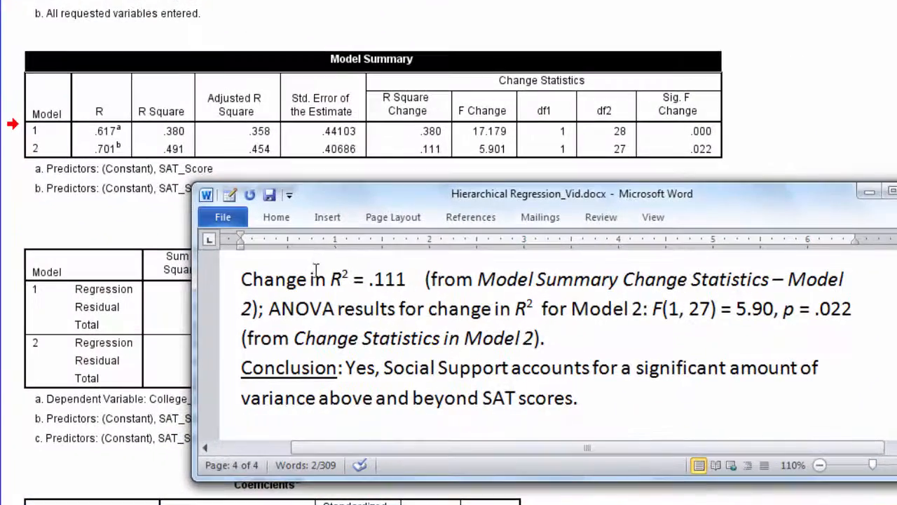
pyautogui.moveTo(431, 154)
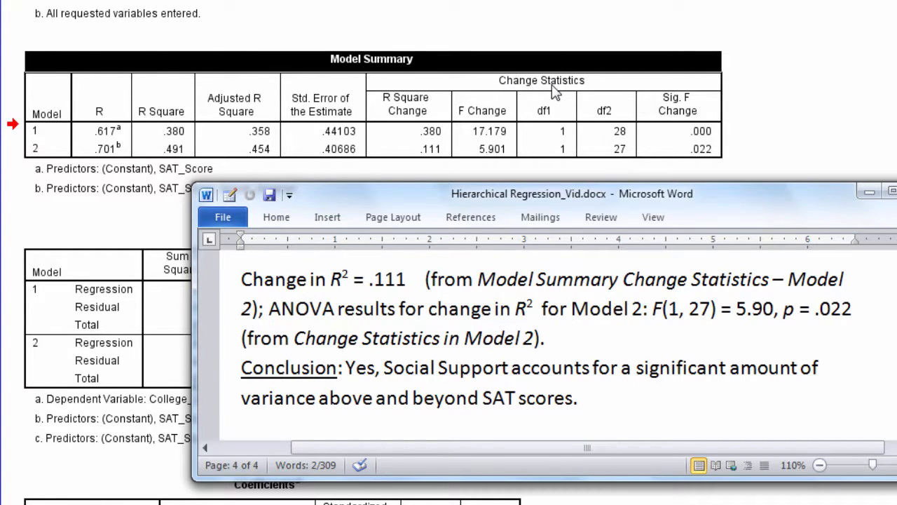
pyautogui.moveTo(410, 118)
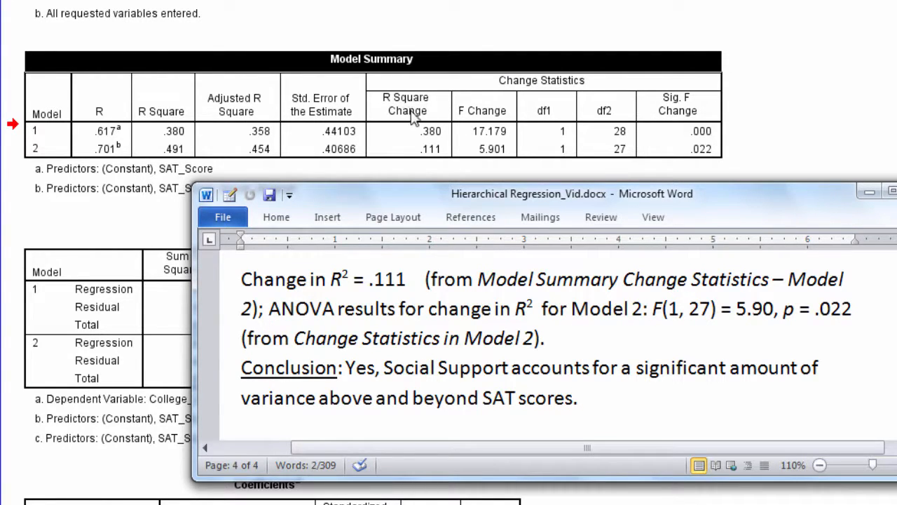
pyautogui.moveTo(449, 165)
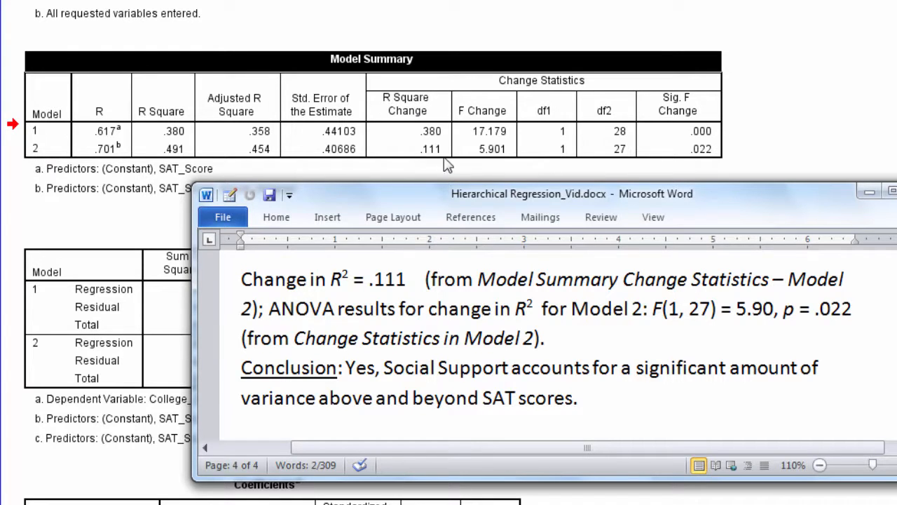
pyautogui.moveTo(579, 291)
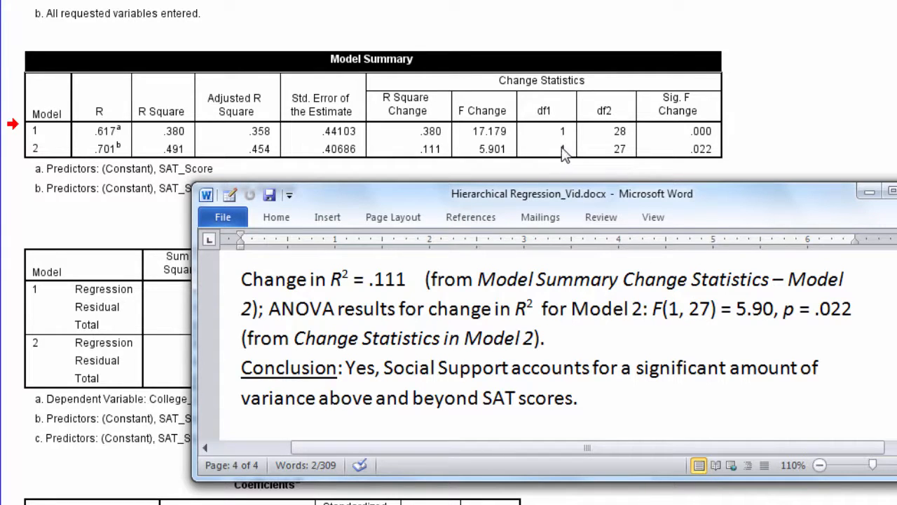
pyautogui.moveTo(497, 157)
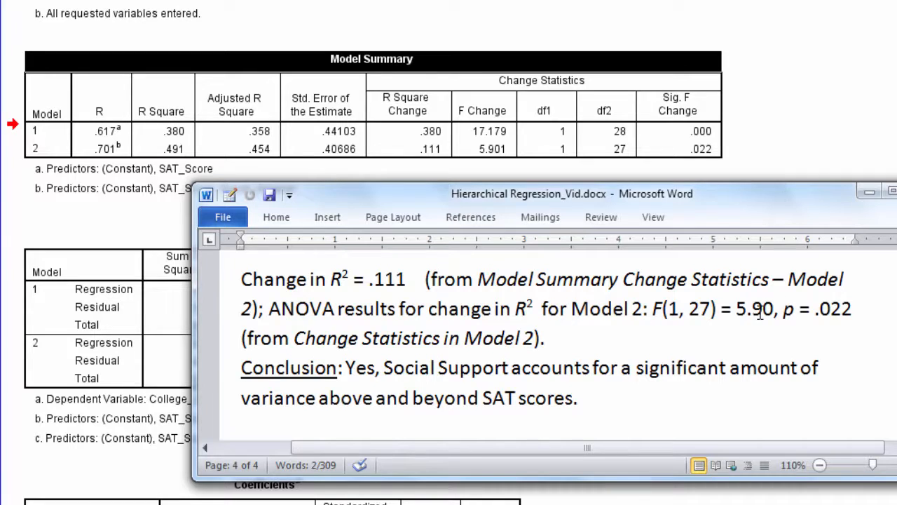
pyautogui.moveTo(753, 269)
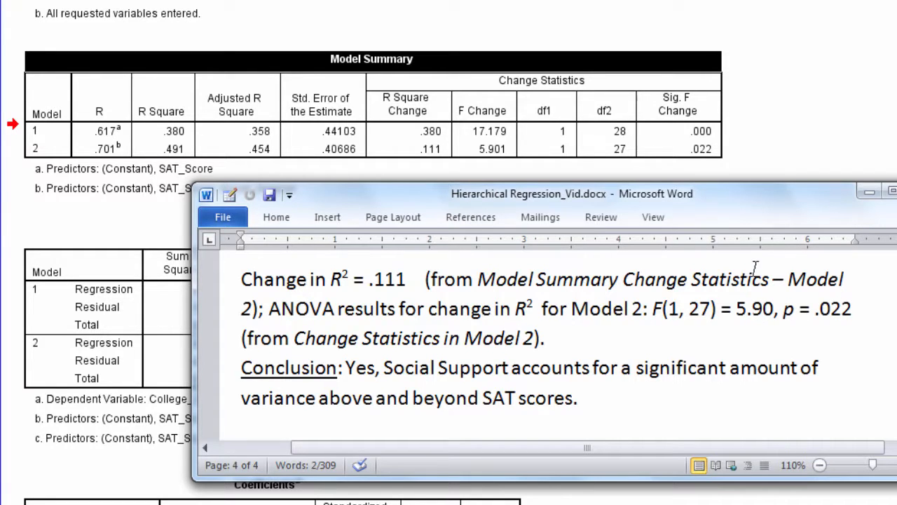
pyautogui.moveTo(488, 301)
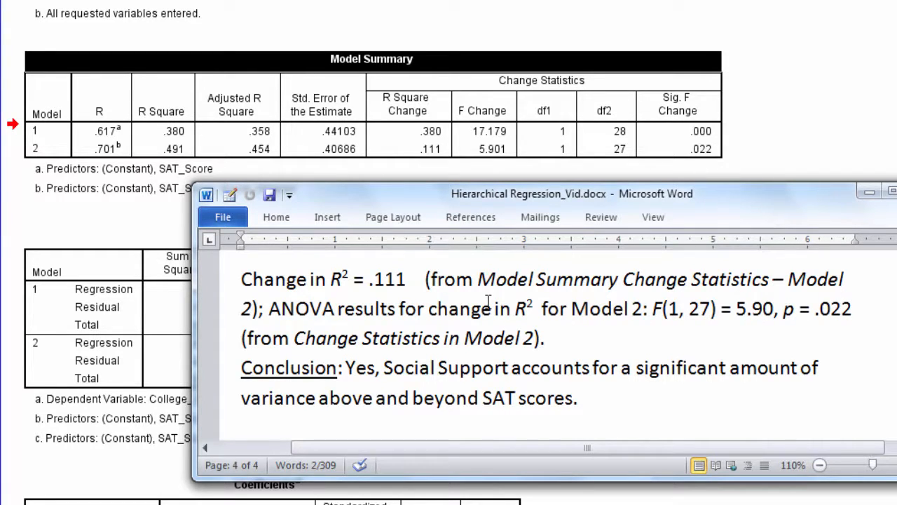
# - Review the Word answer to question 3: F(1, 27) = 5.90, p = .022
pyautogui.click(345, 367)
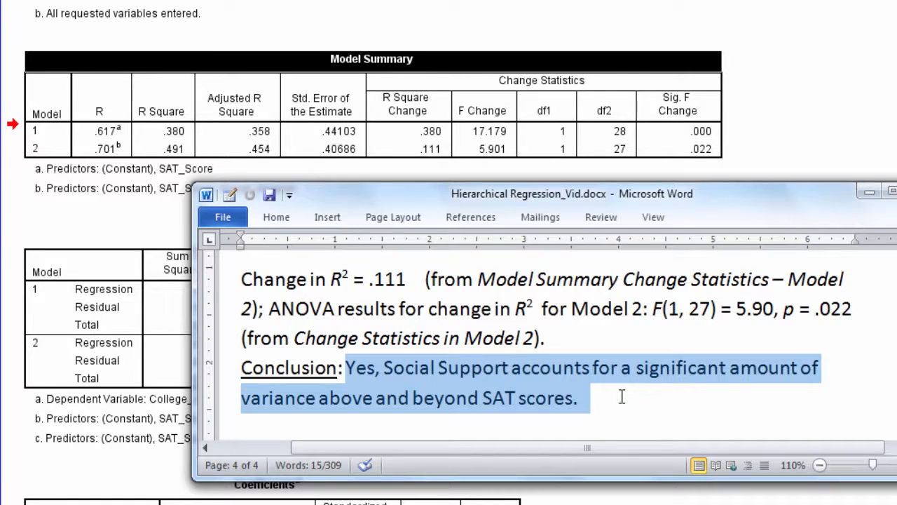
pyautogui.moveTo(430, 135)
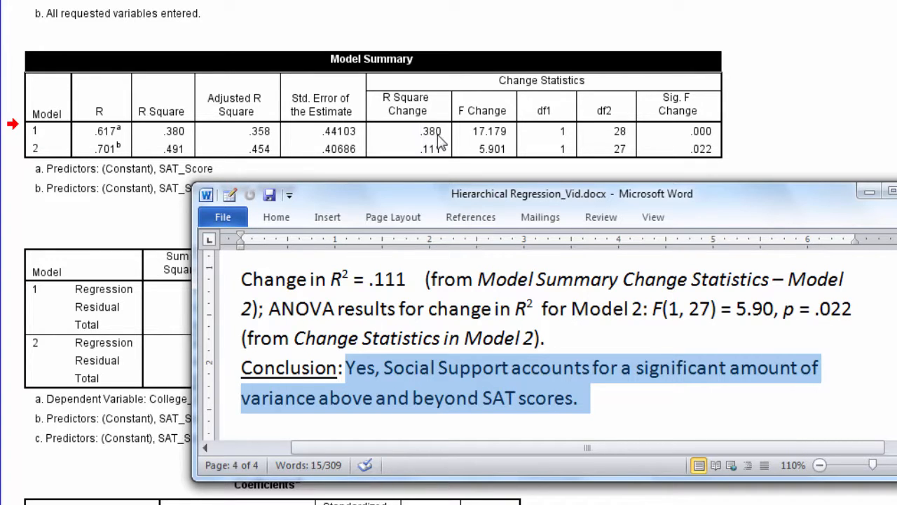
pyautogui.moveTo(416, 125)
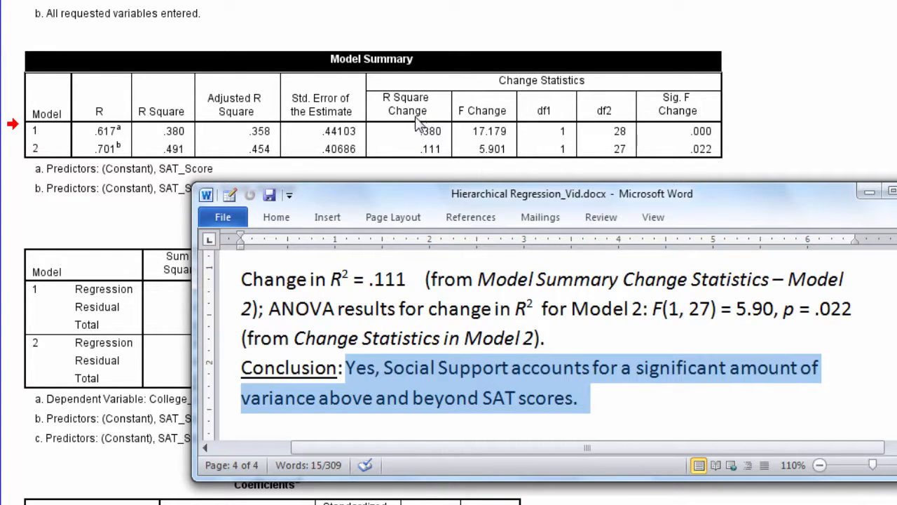
pyautogui.moveTo(186, 144)
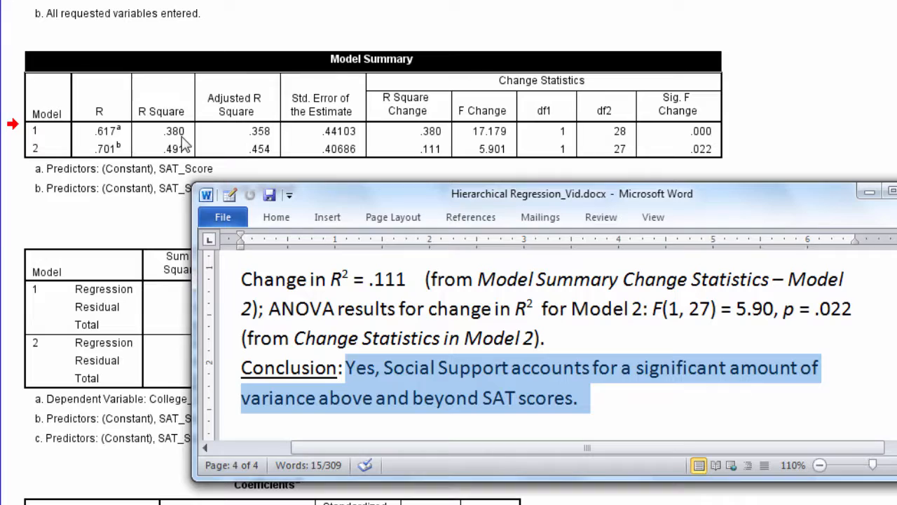
pyautogui.moveTo(437, 138)
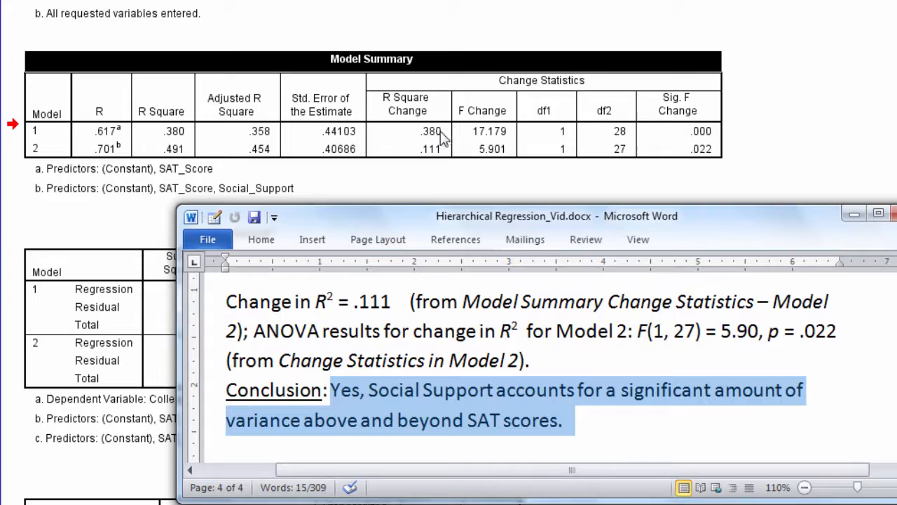
pyautogui.moveTo(433, 142)
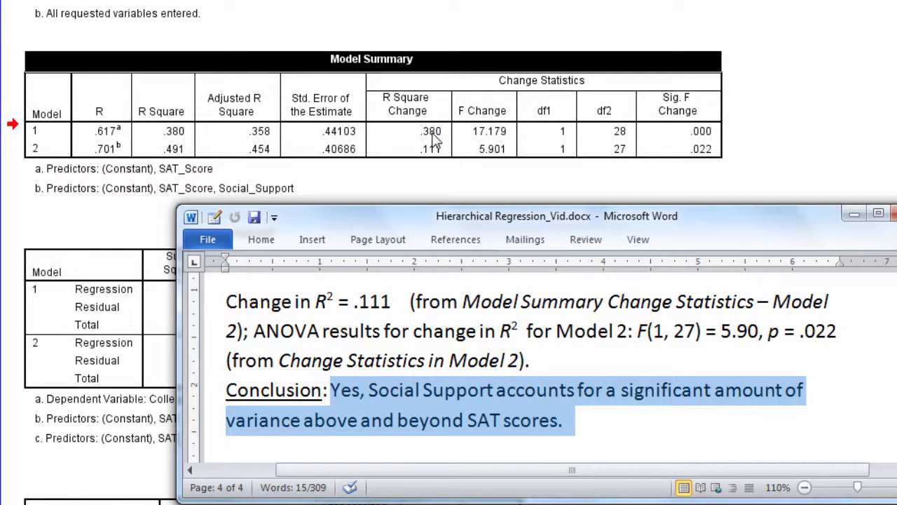
pyautogui.moveTo(445, 144)
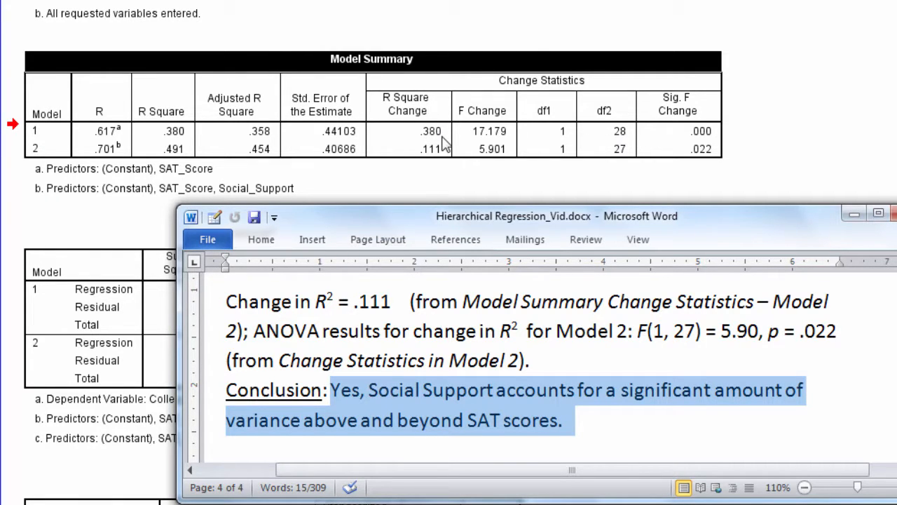
pyautogui.moveTo(417, 181)
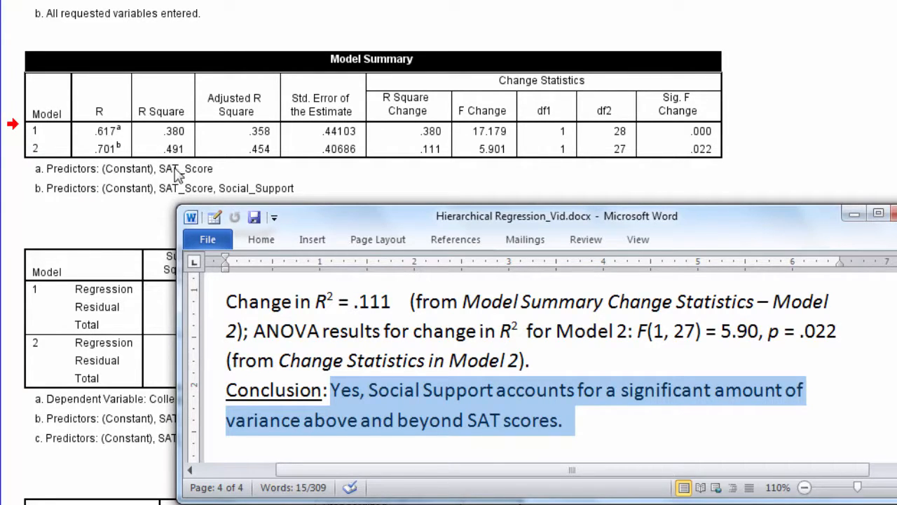
pyautogui.moveTo(173, 202)
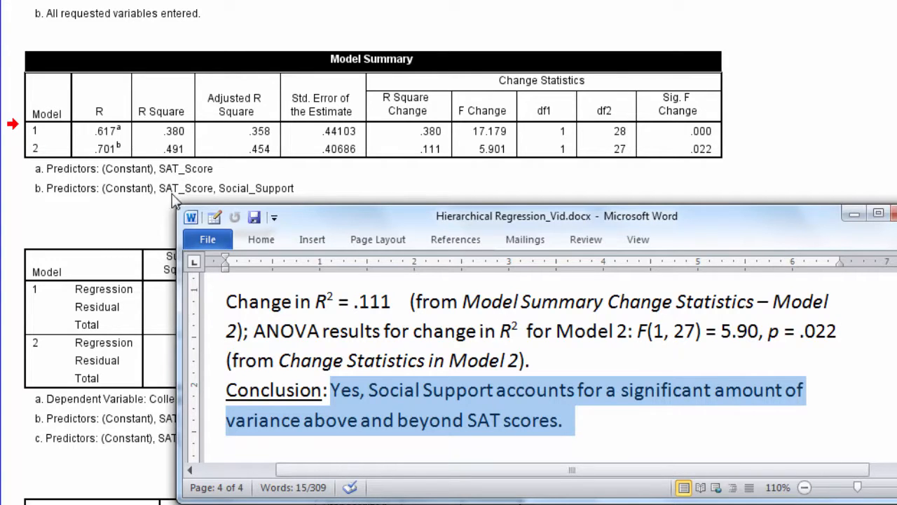
pyautogui.moveTo(235, 196)
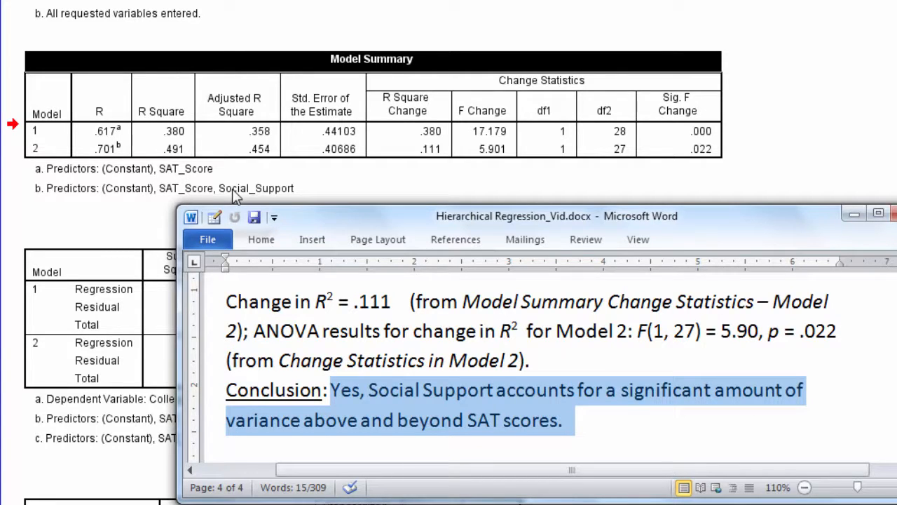
pyautogui.moveTo(391, 166)
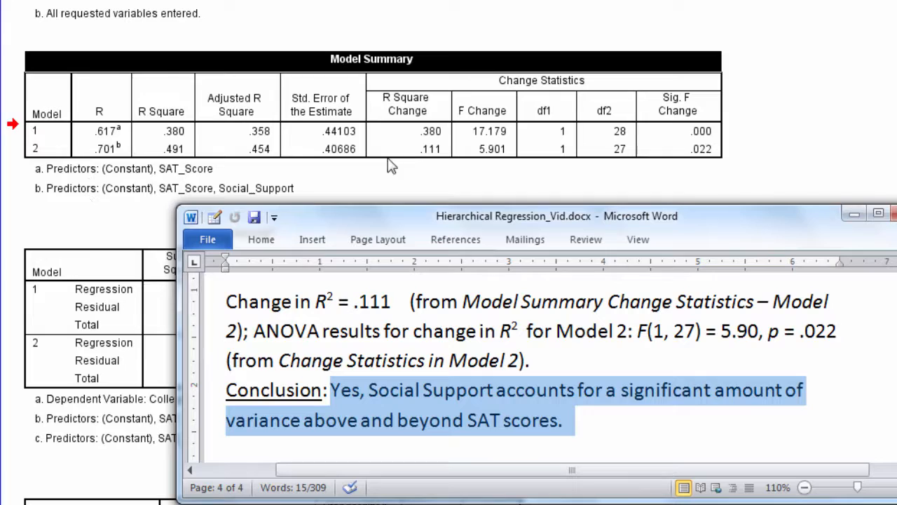
pyautogui.moveTo(315, 196)
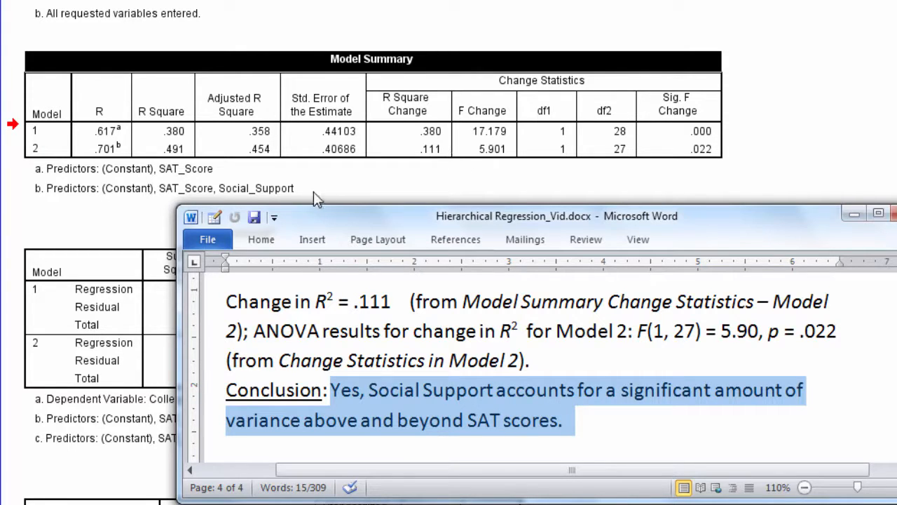
pyautogui.moveTo(253, 197)
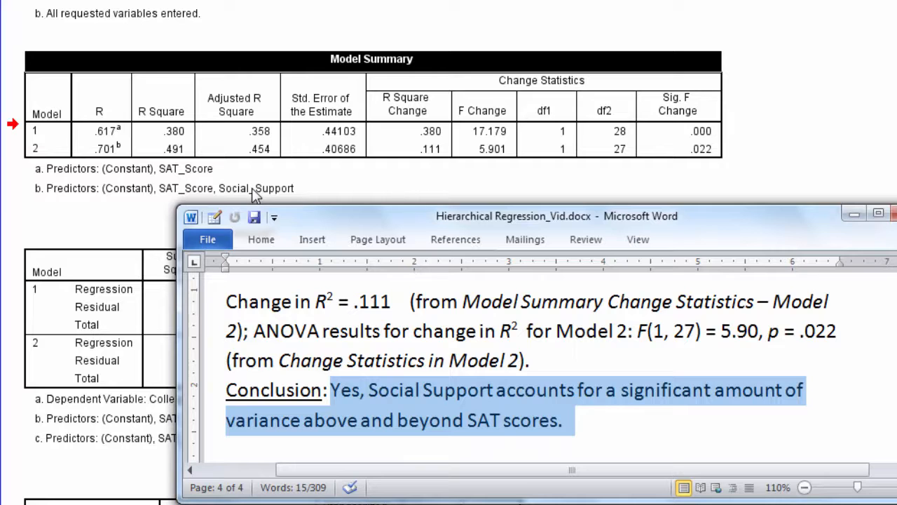
pyautogui.moveTo(218, 185)
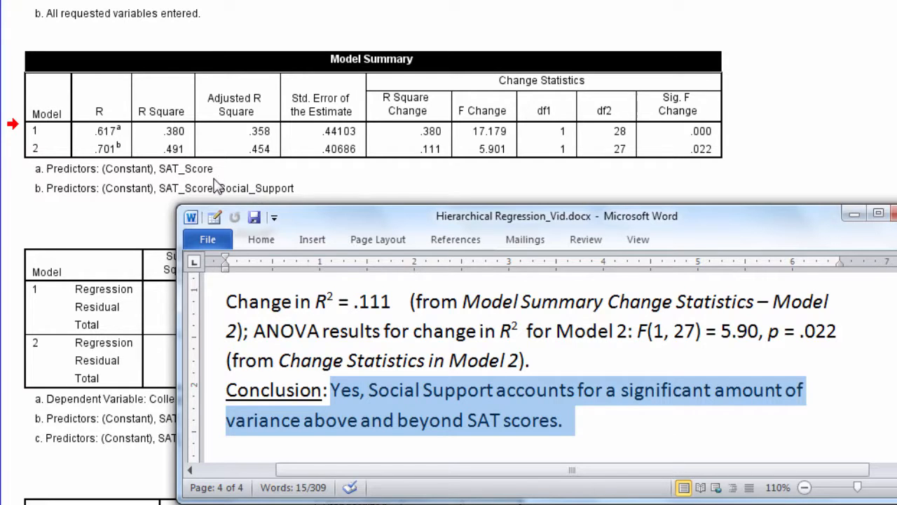
pyautogui.moveTo(249, 195)
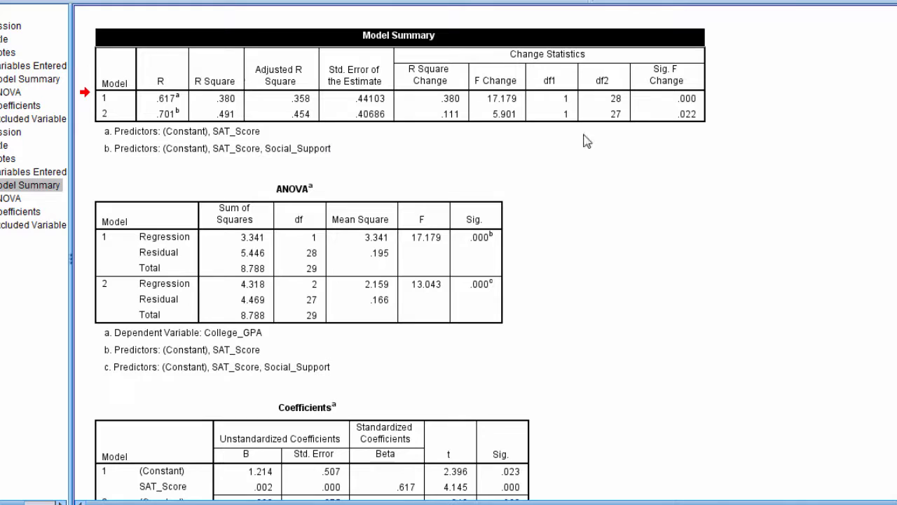
pyautogui.moveTo(694, 123)
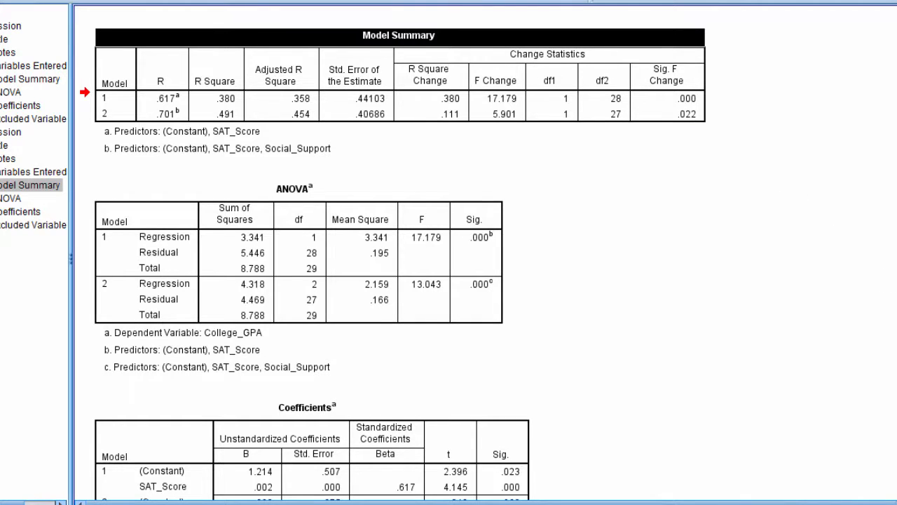
# - Scroll past the Model Summary and ANOVA and select the Coefficients table for comparison
pyautogui.scroll(-3)
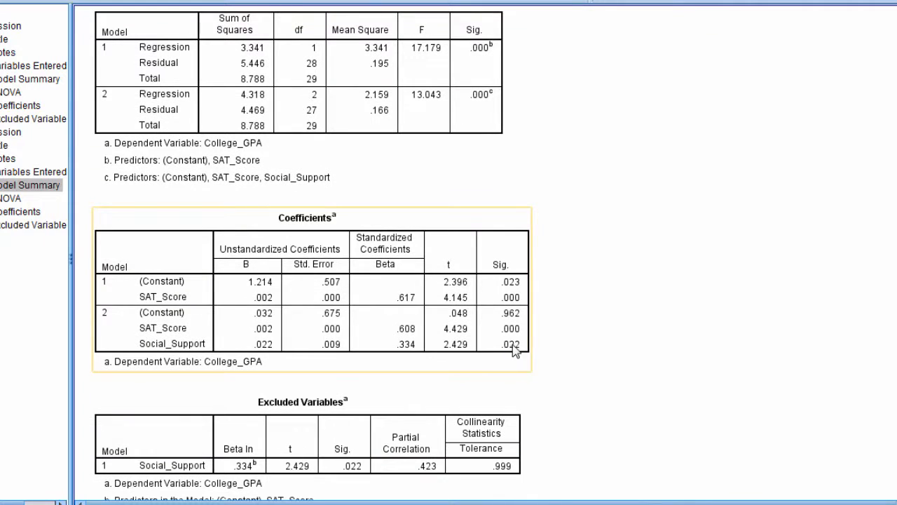
pyautogui.moveTo(382, 355)
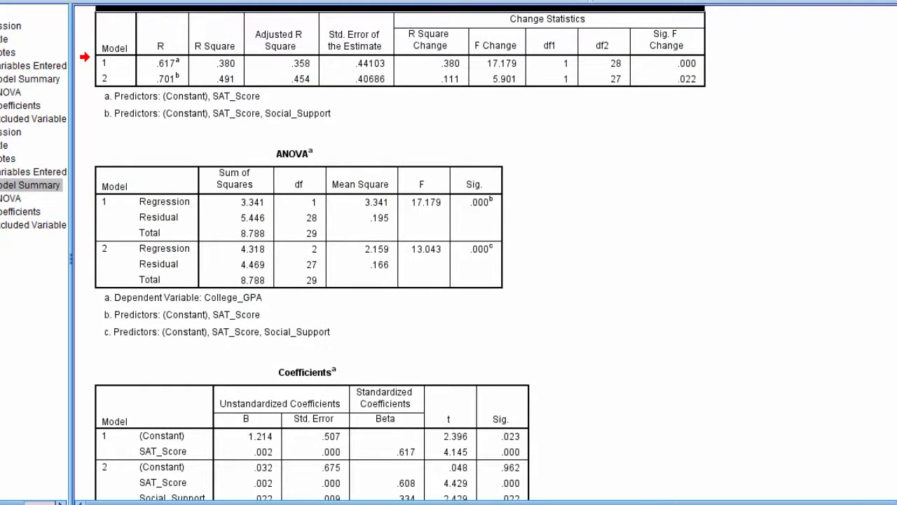
pyautogui.moveTo(508, 84)
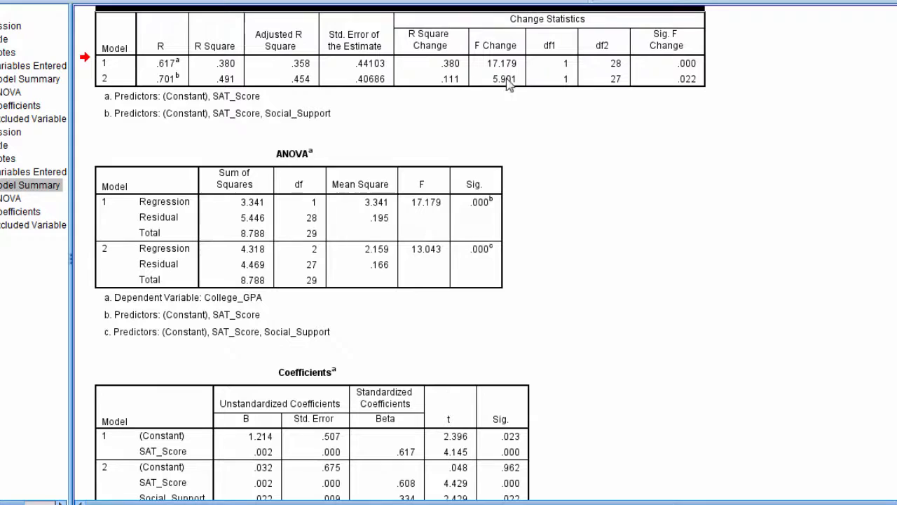
pyautogui.moveTo(694, 90)
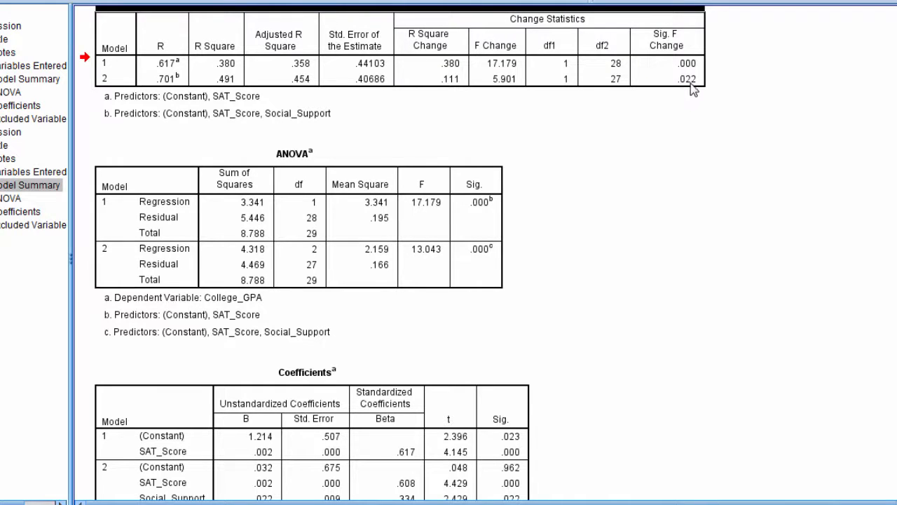
pyautogui.moveTo(294, 125)
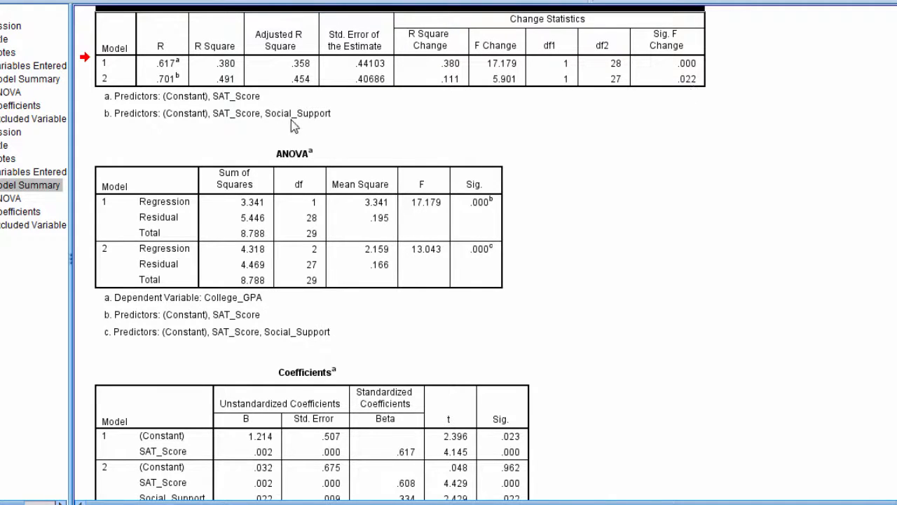
pyautogui.moveTo(303, 123)
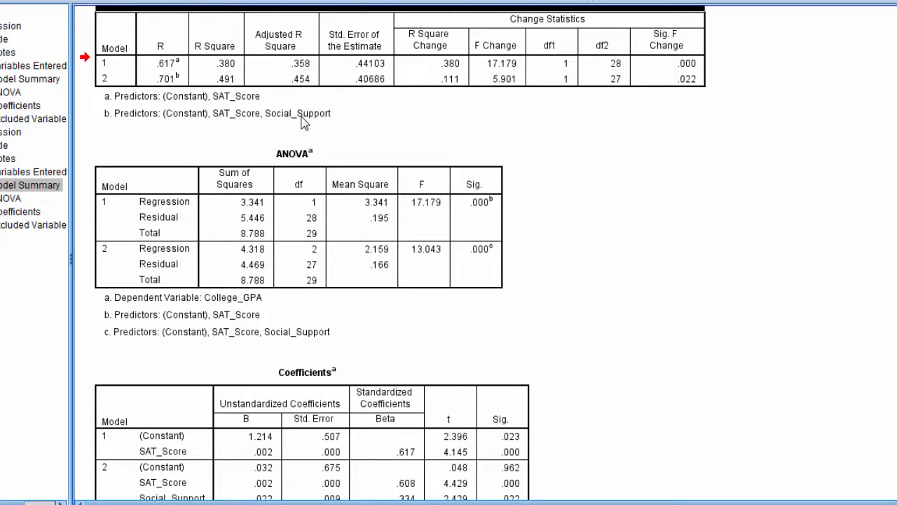
pyautogui.click(21, 211)
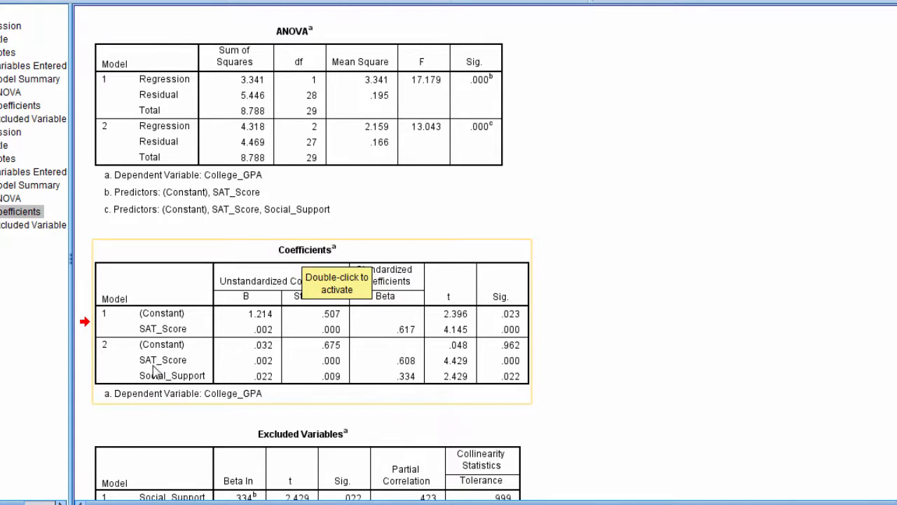
pyautogui.moveTo(169, 380)
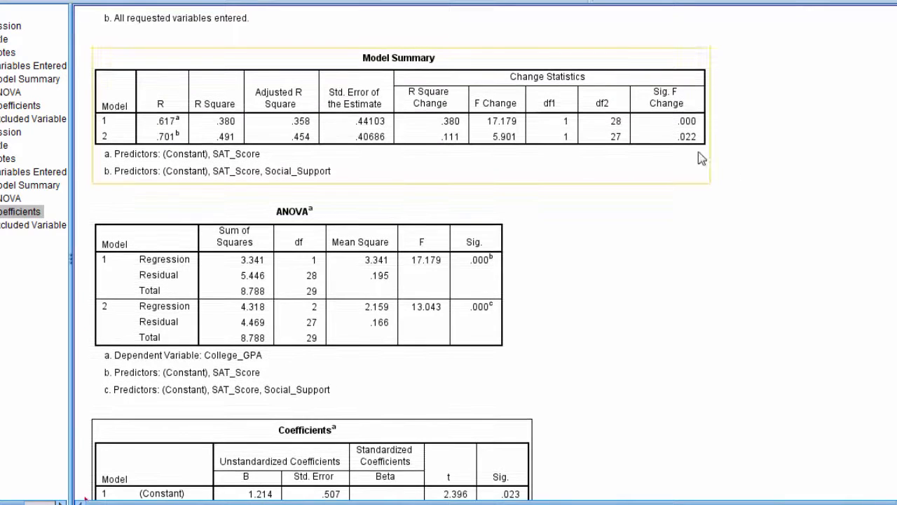
pyautogui.moveTo(473, 145)
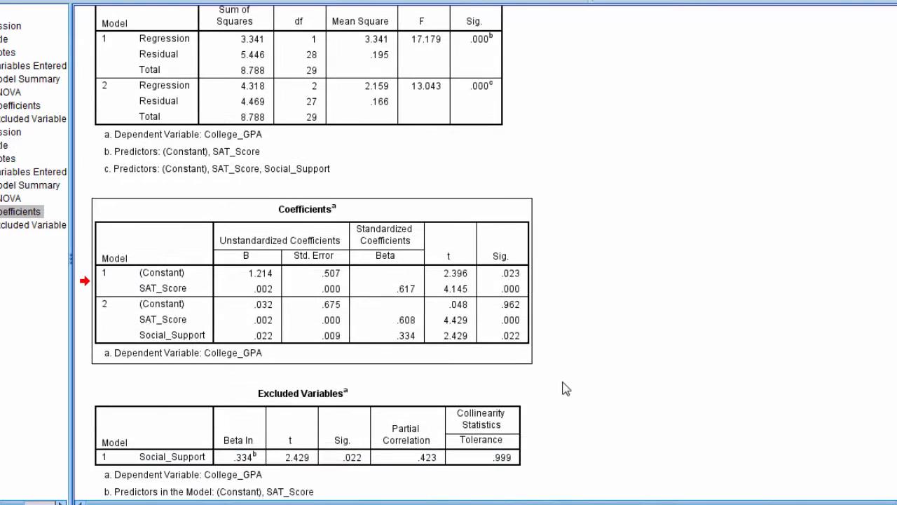
pyautogui.click(217, 336)
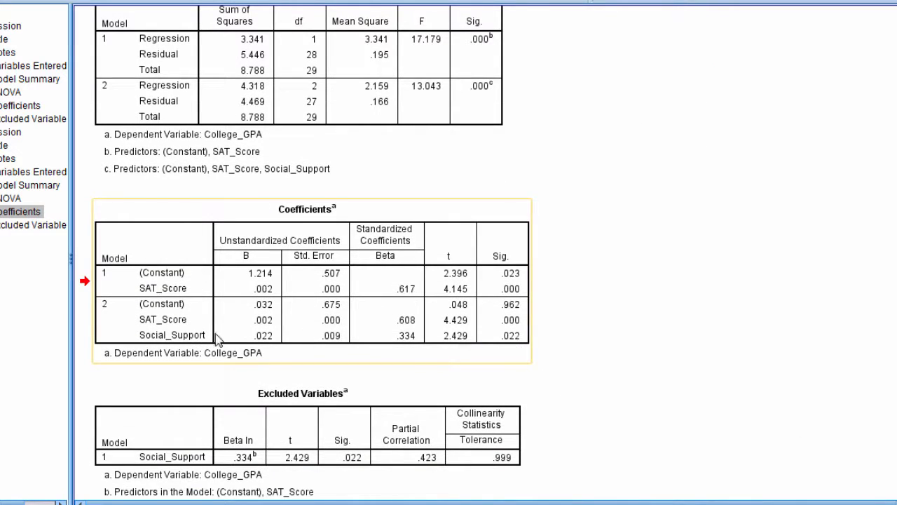
pyautogui.scroll(-3)
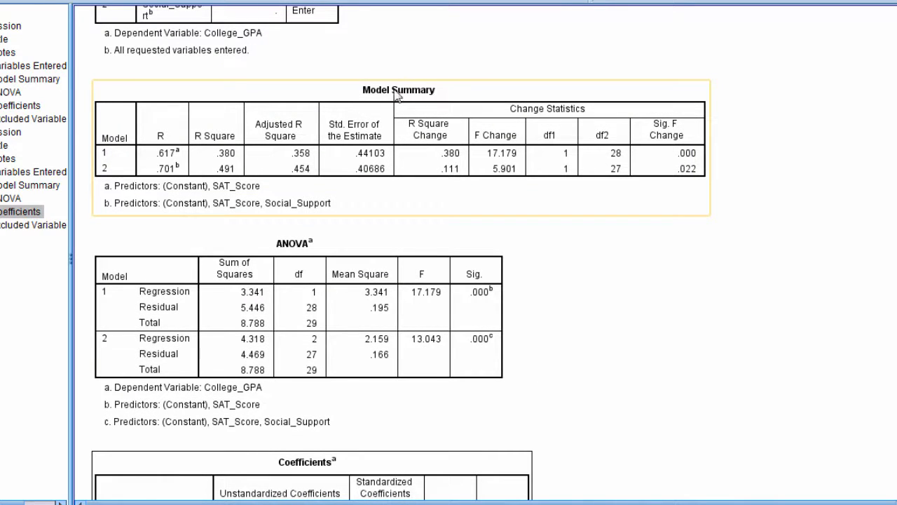
pyautogui.moveTo(609, 175)
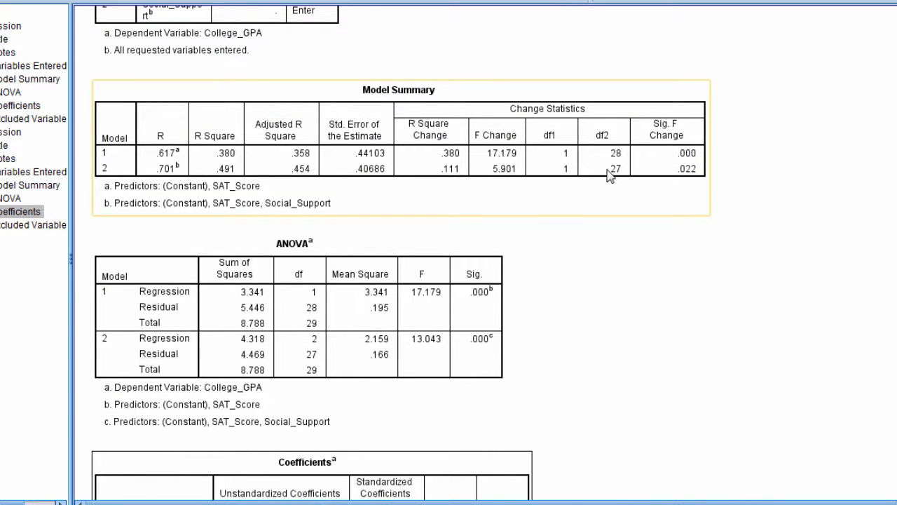
pyautogui.moveTo(510, 176)
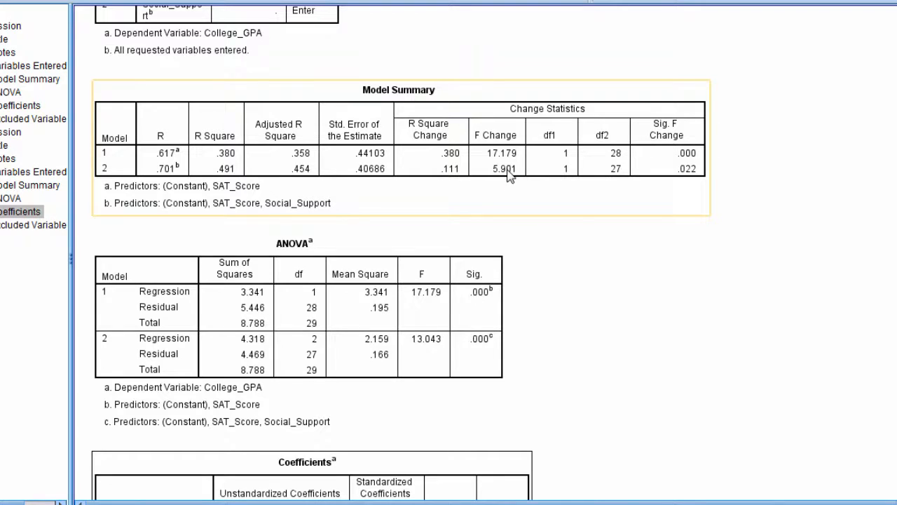
pyautogui.moveTo(508, 177)
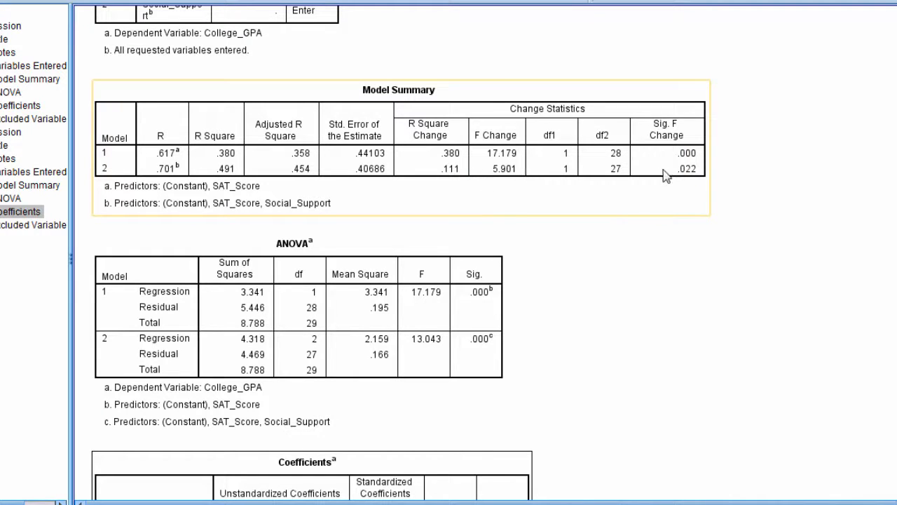
# - Scroll to the Coefficients table showing Model 2 Social_Support Beta .334, t = 2.429
pyautogui.scroll(-3)
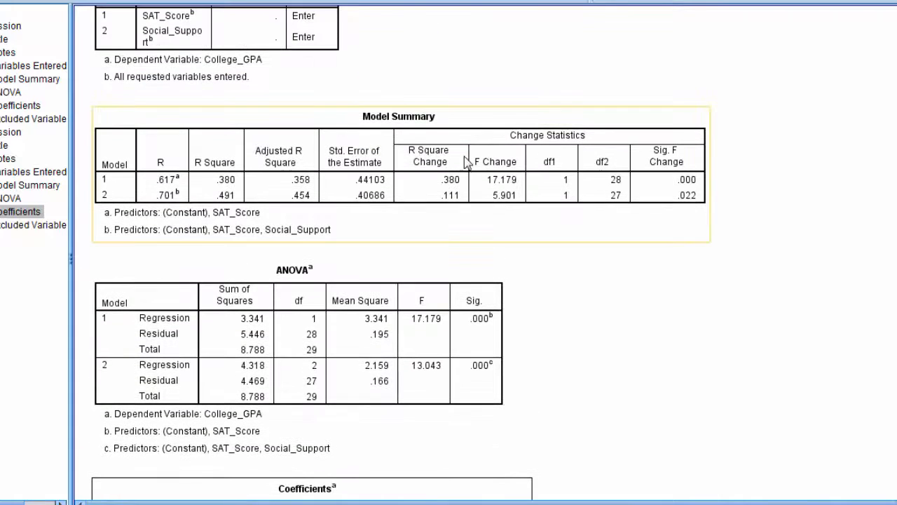
pyautogui.moveTo(294, 245)
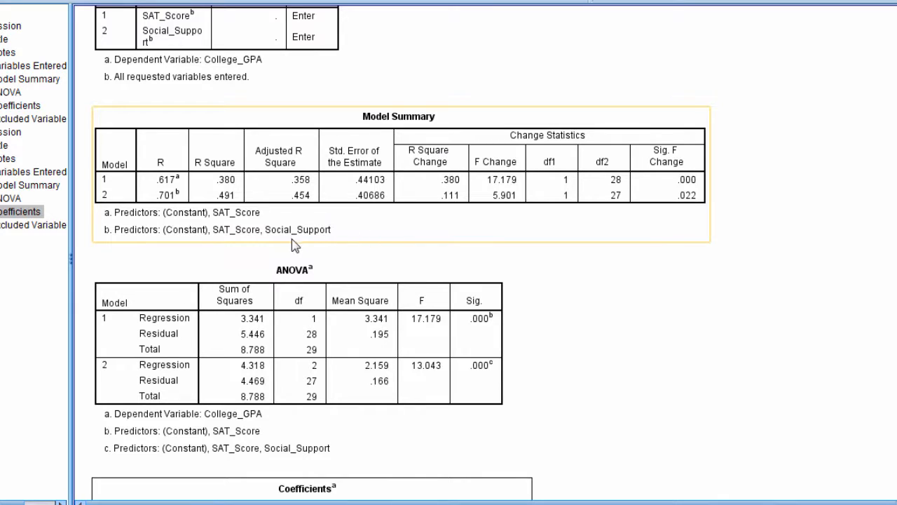
pyautogui.moveTo(356, 235)
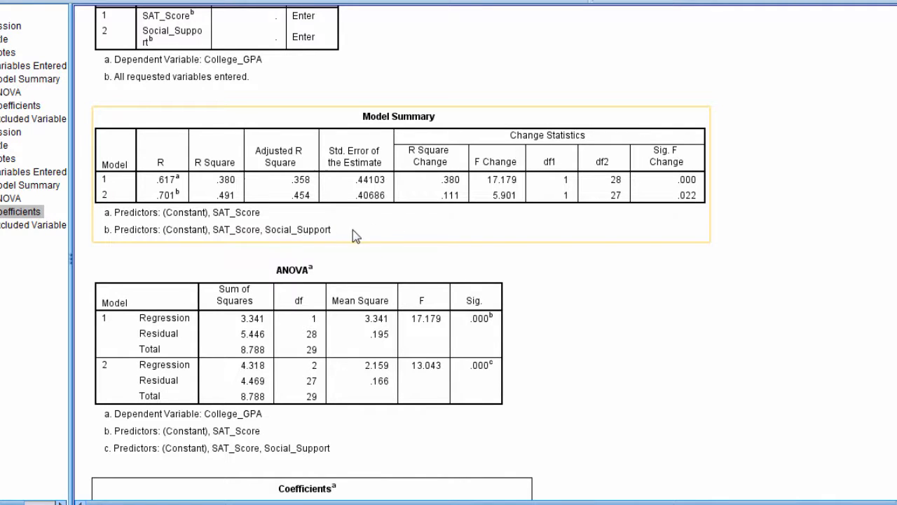
pyautogui.moveTo(690, 203)
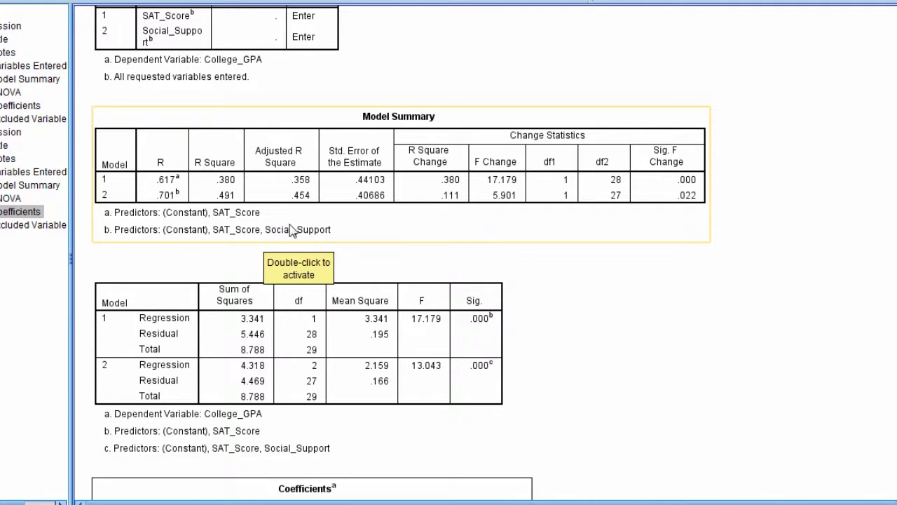
pyautogui.moveTo(344, 234)
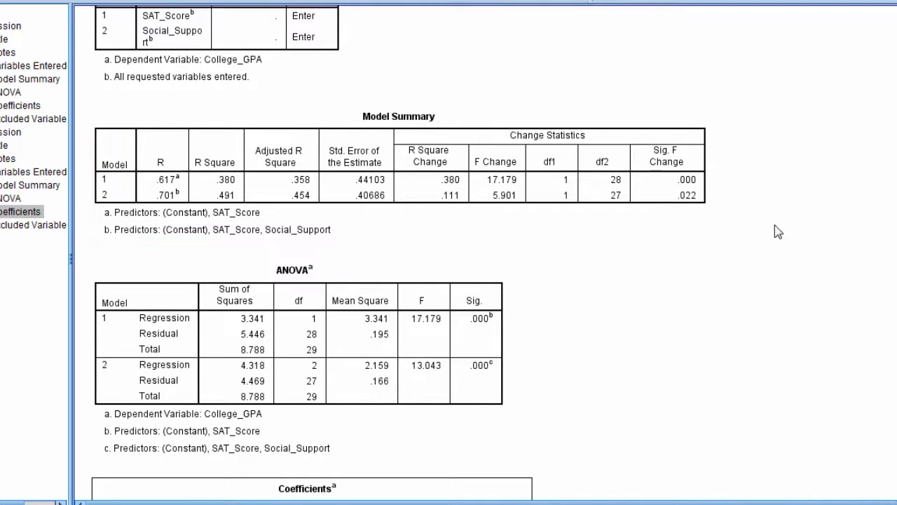
pyautogui.click(397, 175)
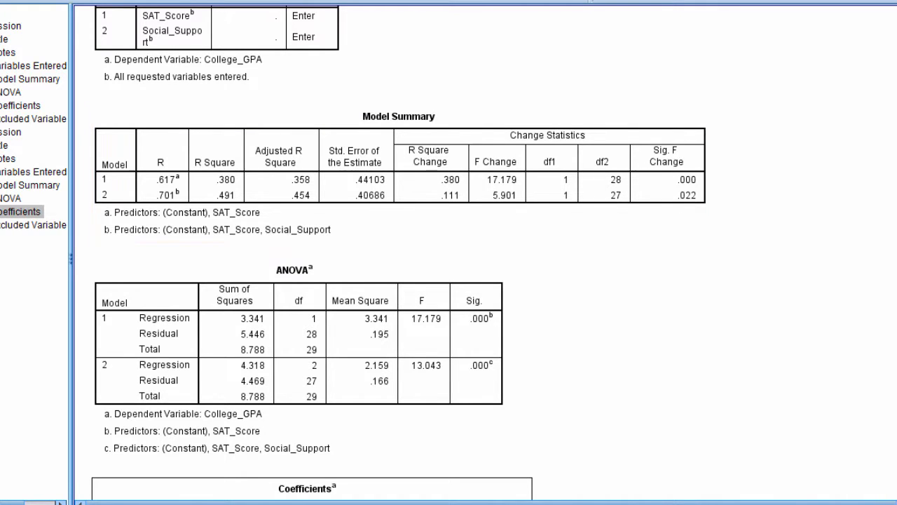
pyautogui.scroll(-3)
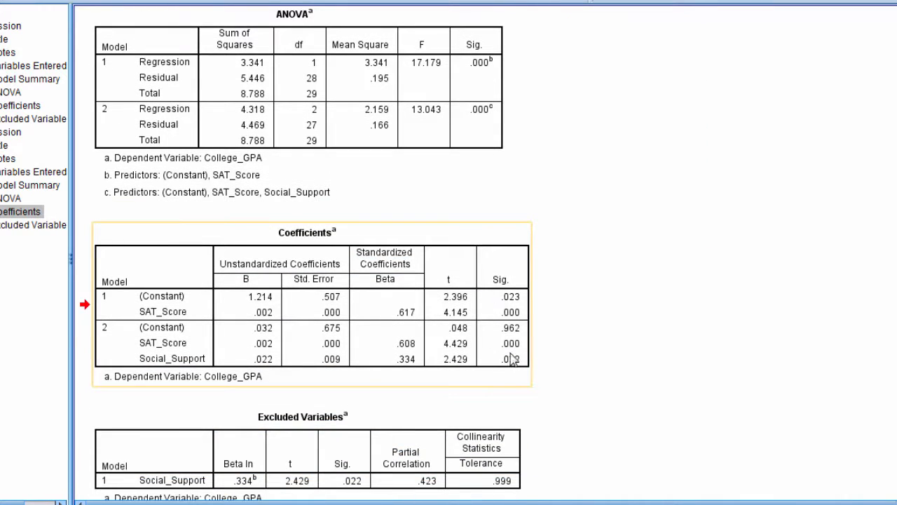
pyautogui.moveTo(435, 363)
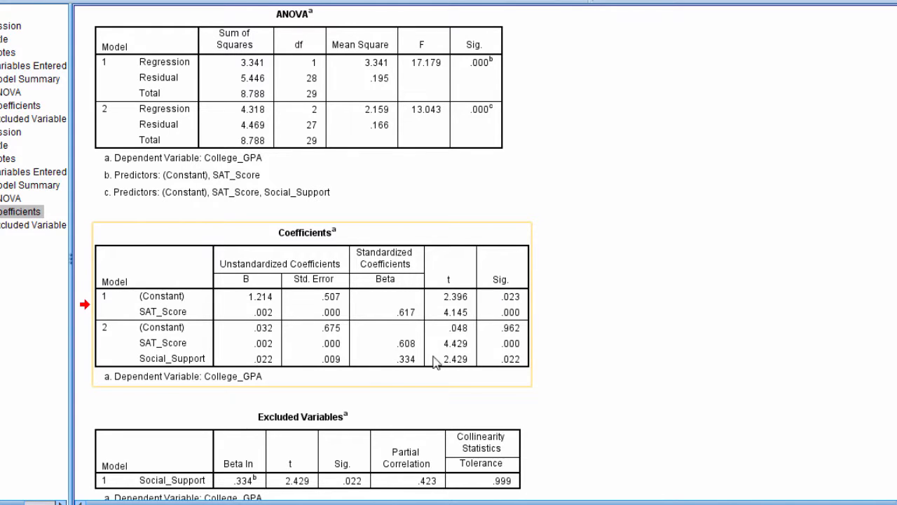
pyautogui.moveTo(473, 370)
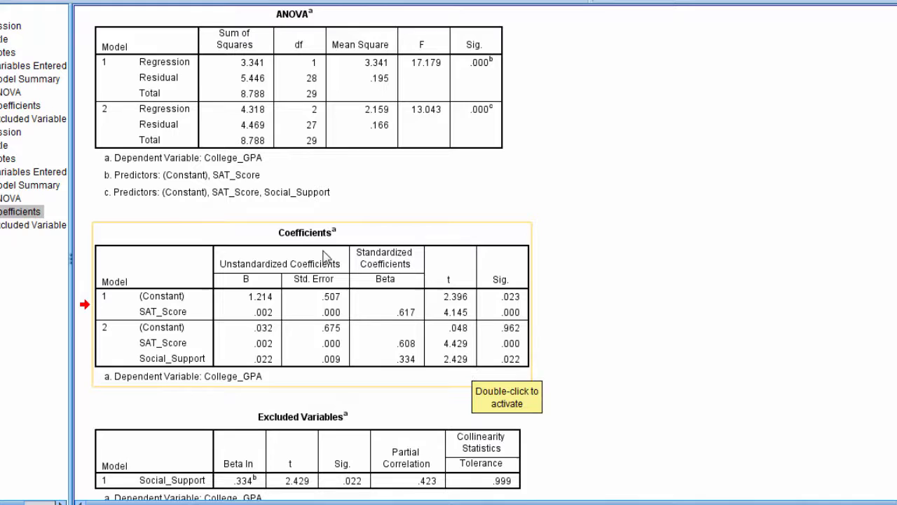
pyautogui.moveTo(181, 359)
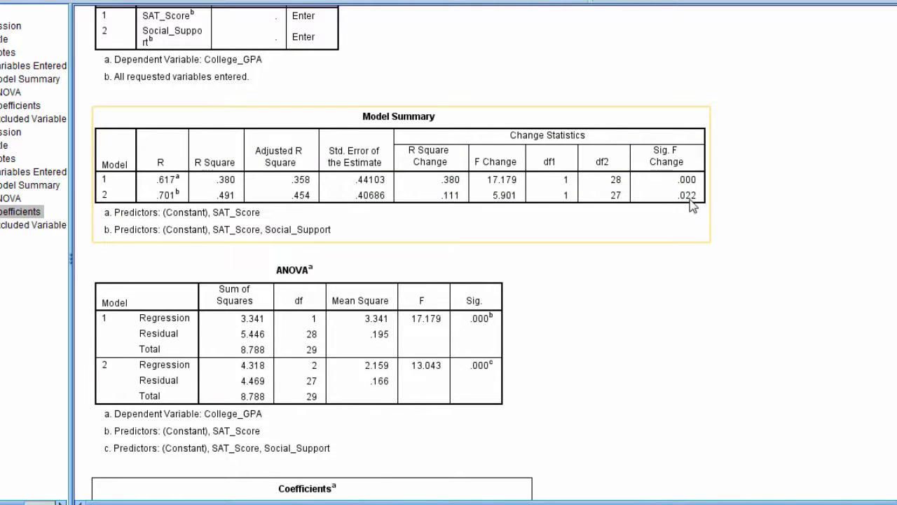
pyautogui.moveTo(687, 204)
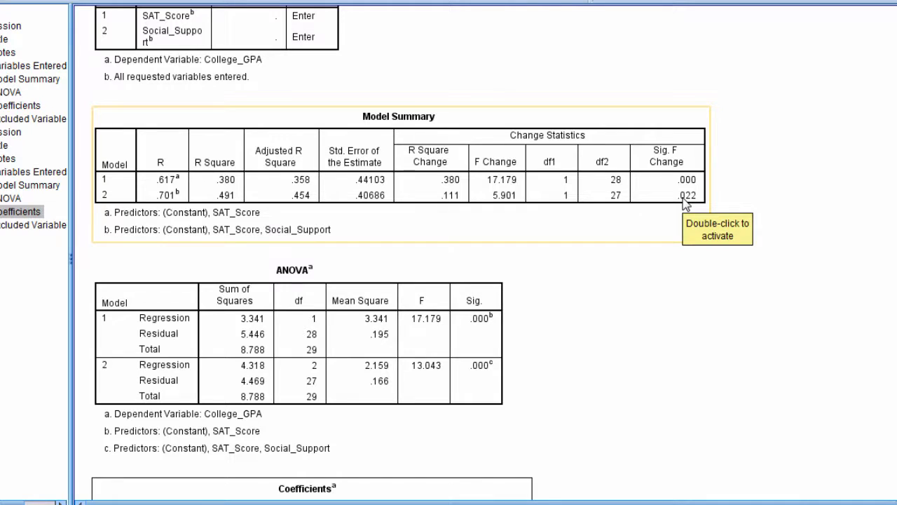
pyautogui.moveTo(686, 212)
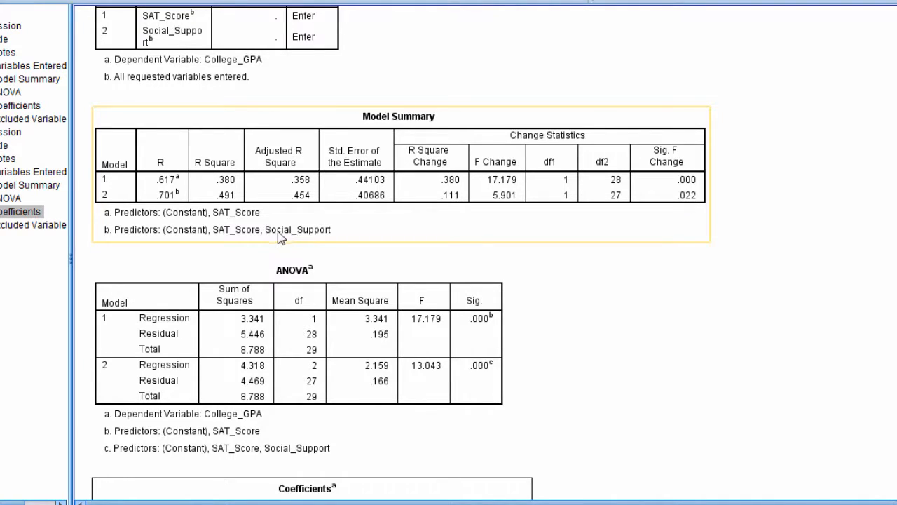
pyautogui.moveTo(366, 232)
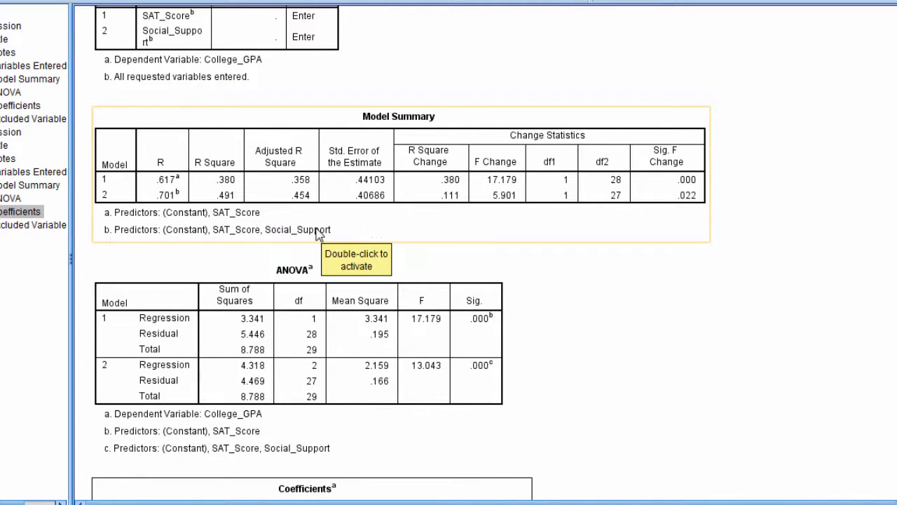
pyautogui.moveTo(384, 237)
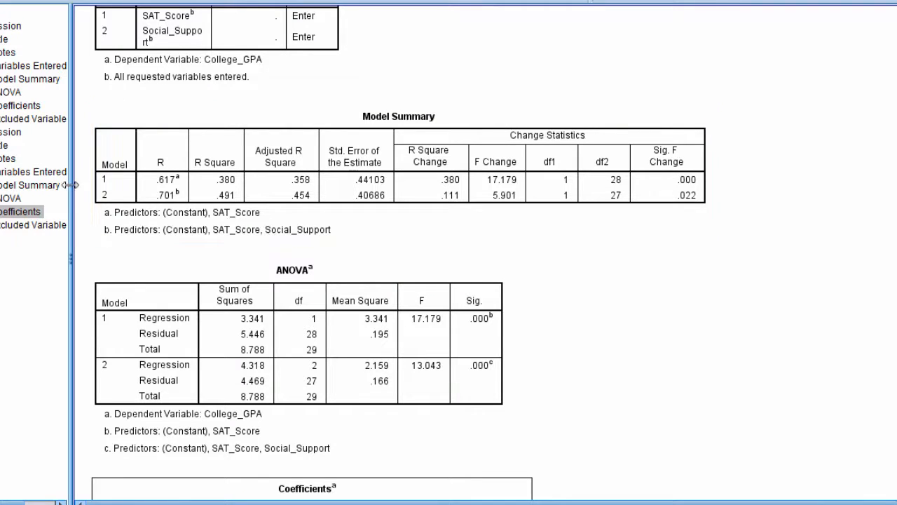
pyautogui.moveTo(379, 242)
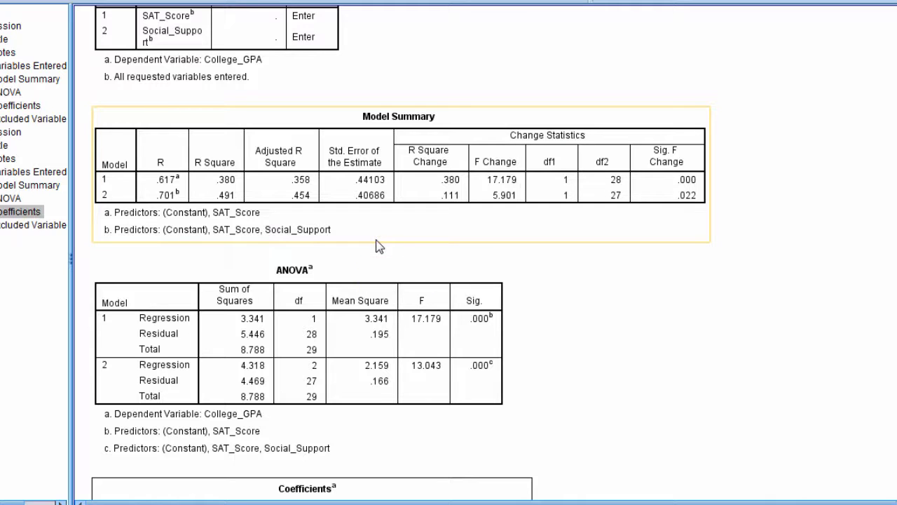
pyautogui.moveTo(306, 239)
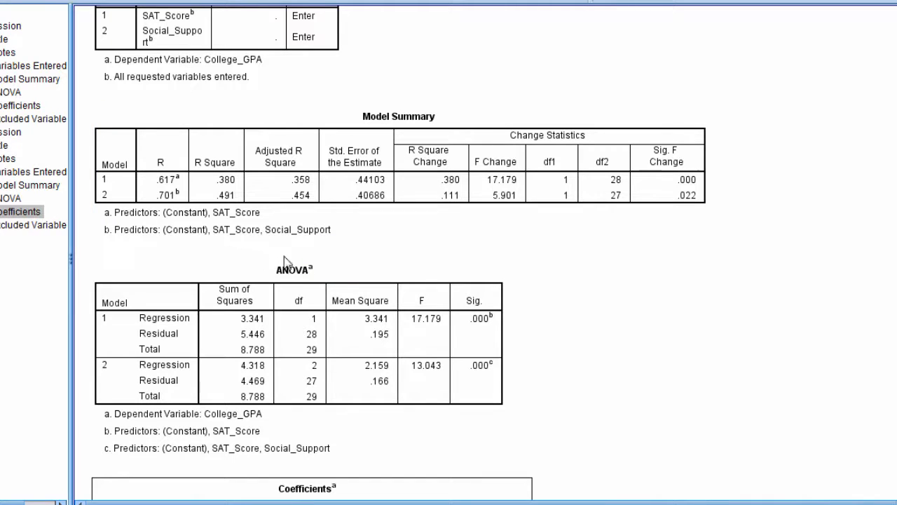
pyautogui.moveTo(421, 258)
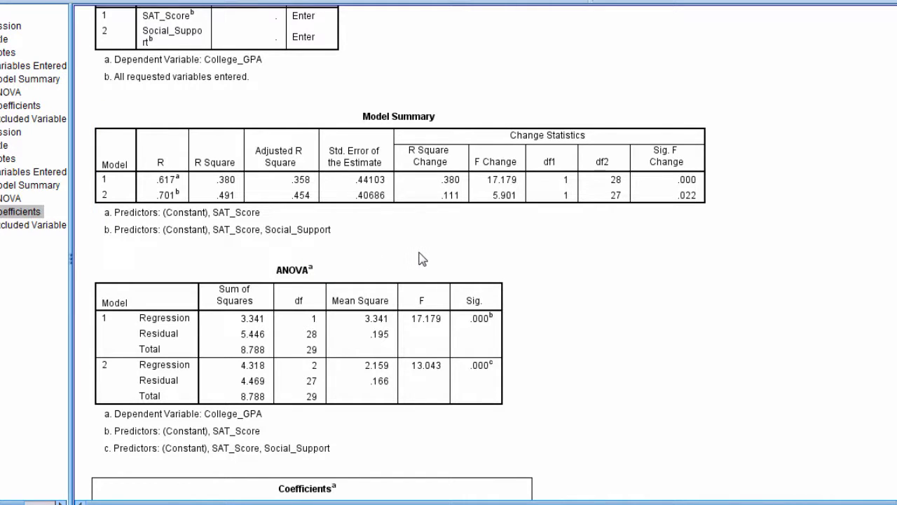
pyautogui.moveTo(298, 258)
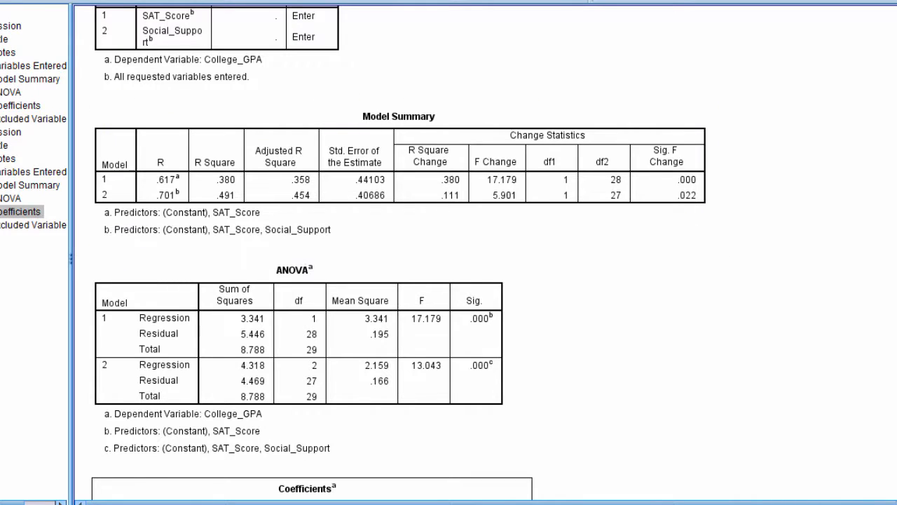
# - Scroll to the second regression's Model Summary showing R² change .111, p = .022
pyautogui.scroll(-3)
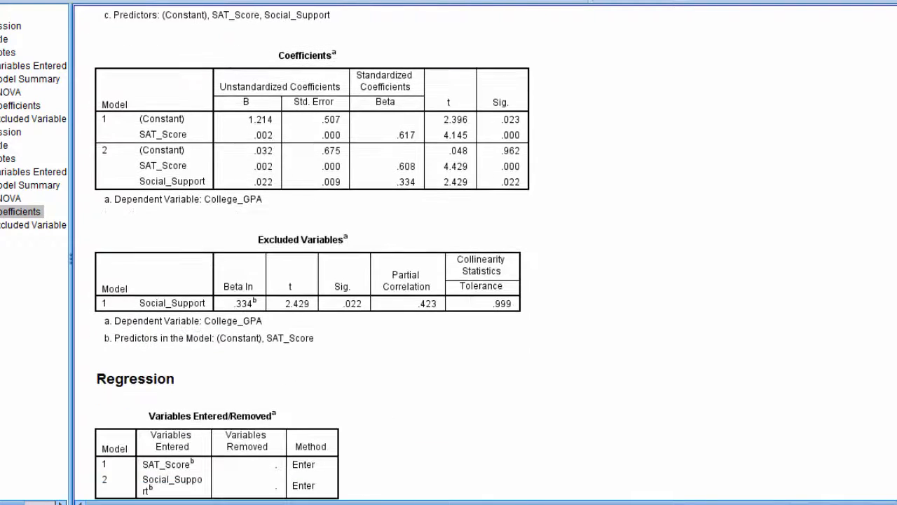
pyautogui.scroll(-3)
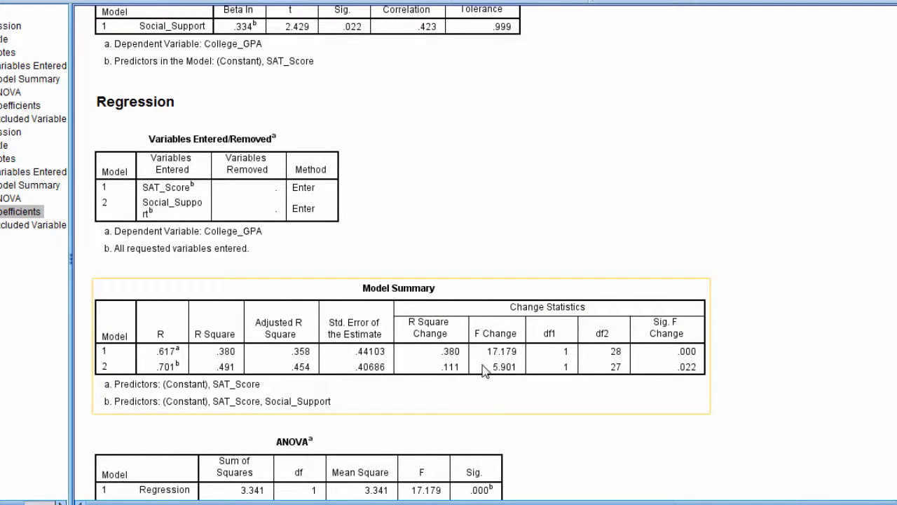
pyautogui.moveTo(459, 373)
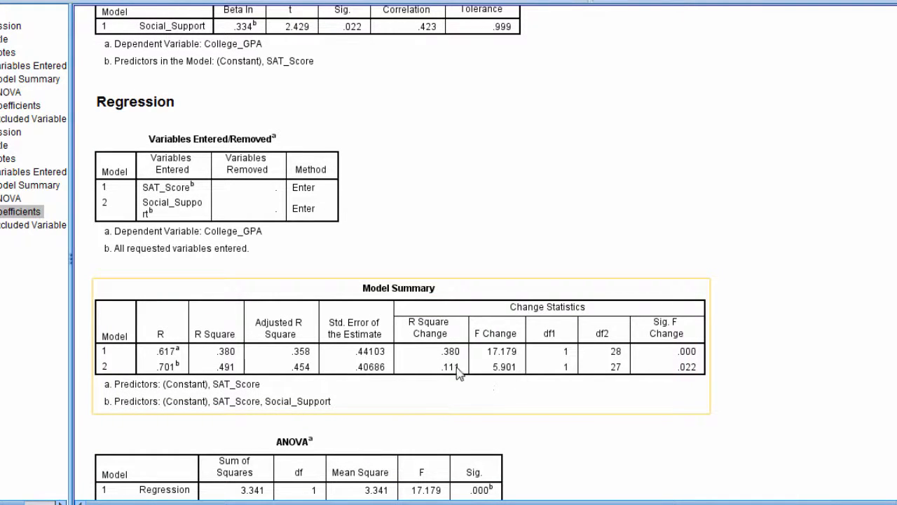
pyautogui.moveTo(452, 374)
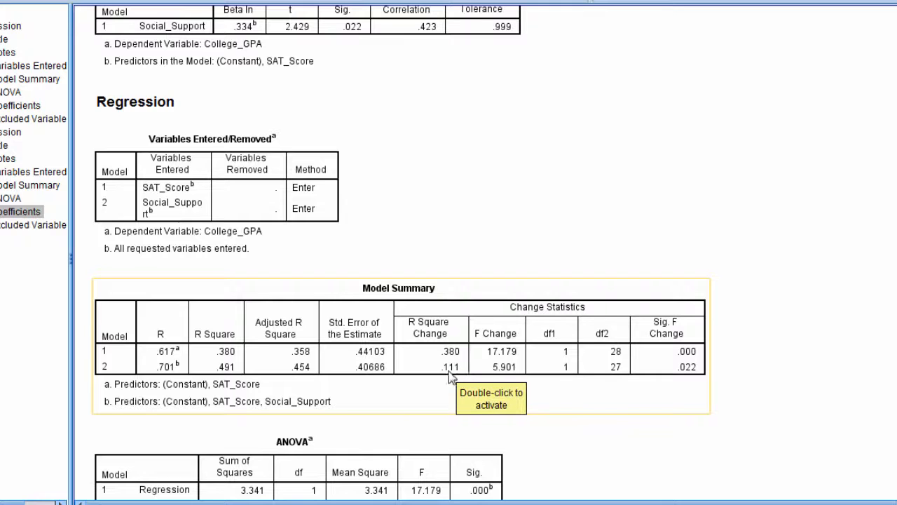
pyautogui.moveTo(281, 408)
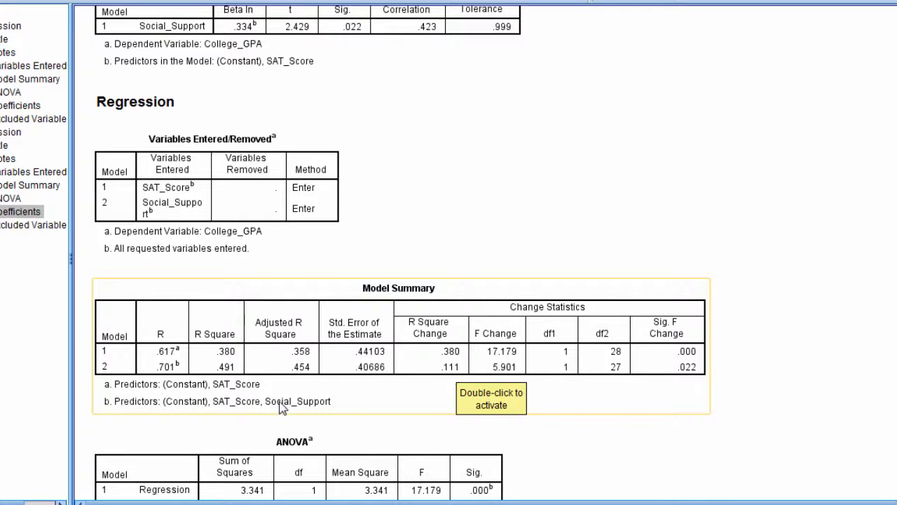
pyautogui.moveTo(300, 408)
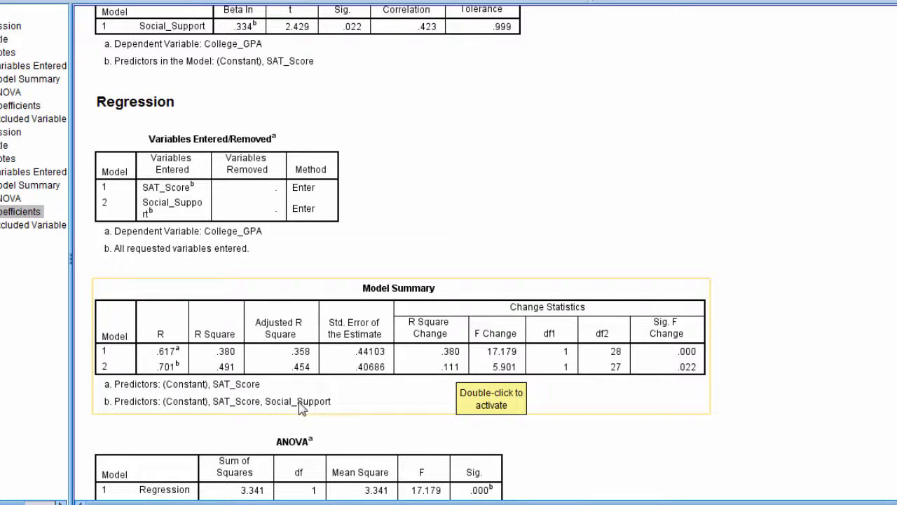
pyautogui.moveTo(109, 413)
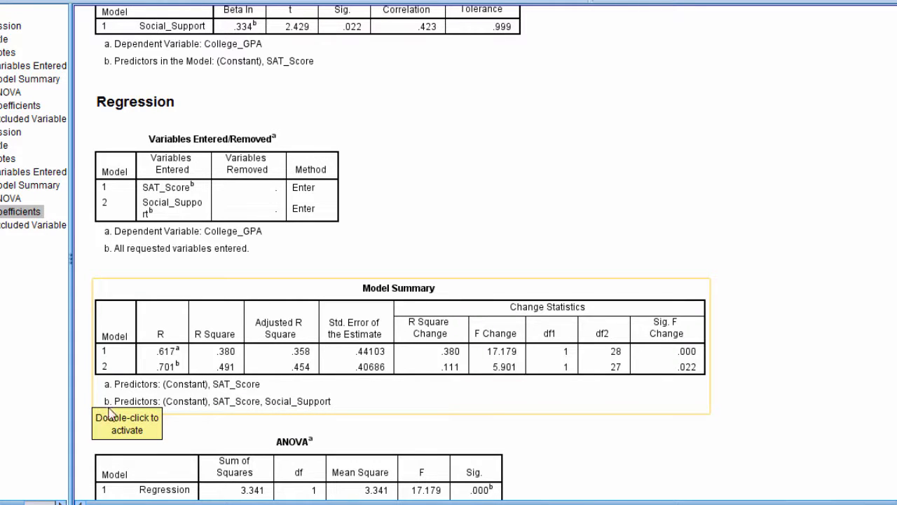
pyautogui.moveTo(119, 403)
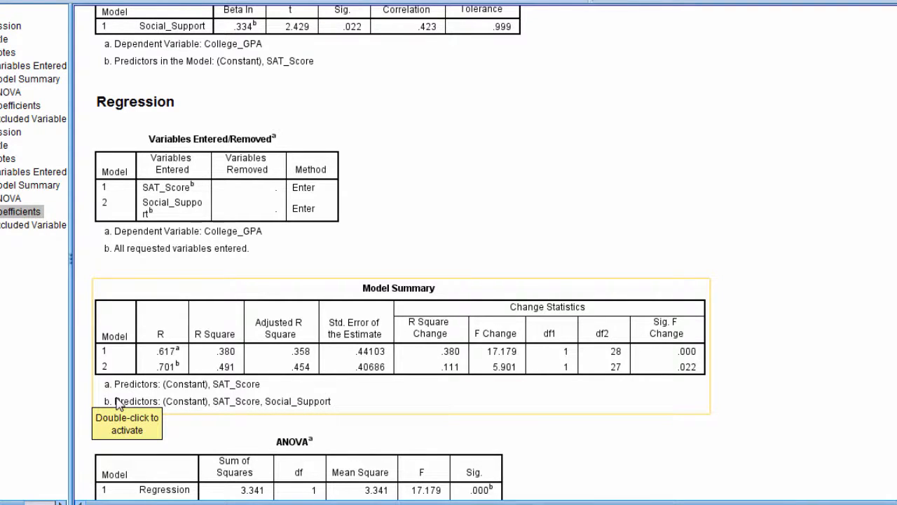
pyautogui.scroll(-3)
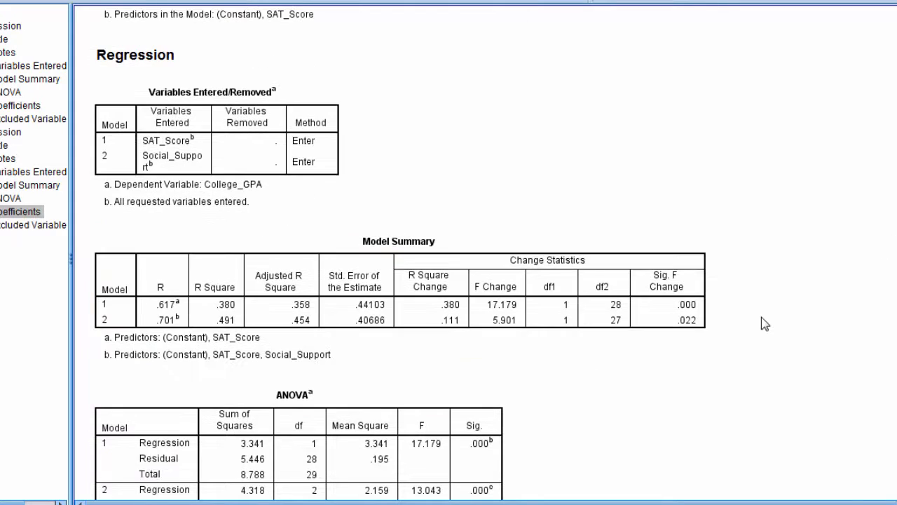